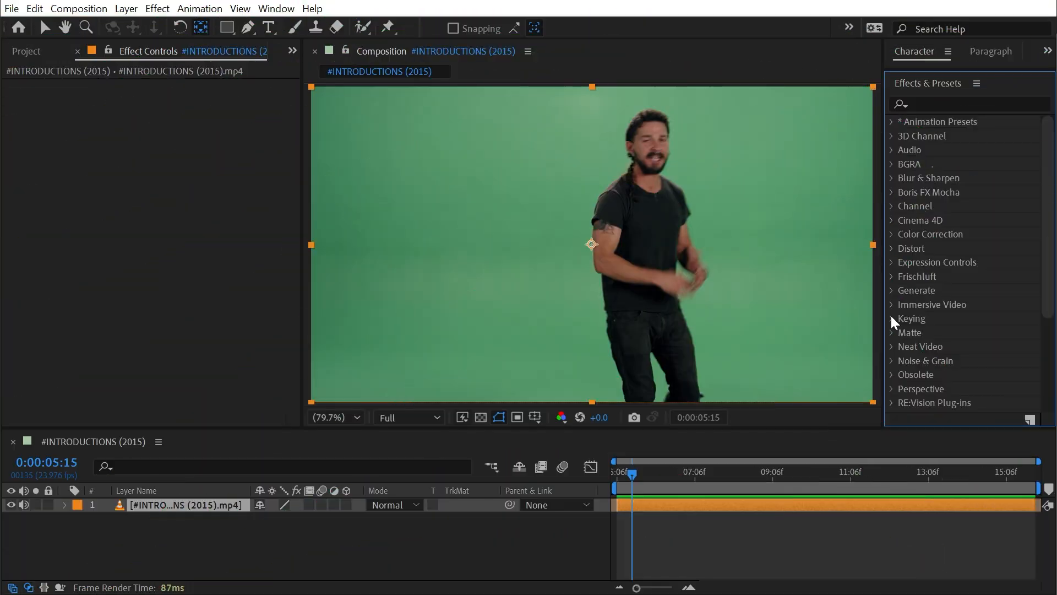
Step: Apply Color Range from the Keying category to the green-screen layer
left_click(891, 318)
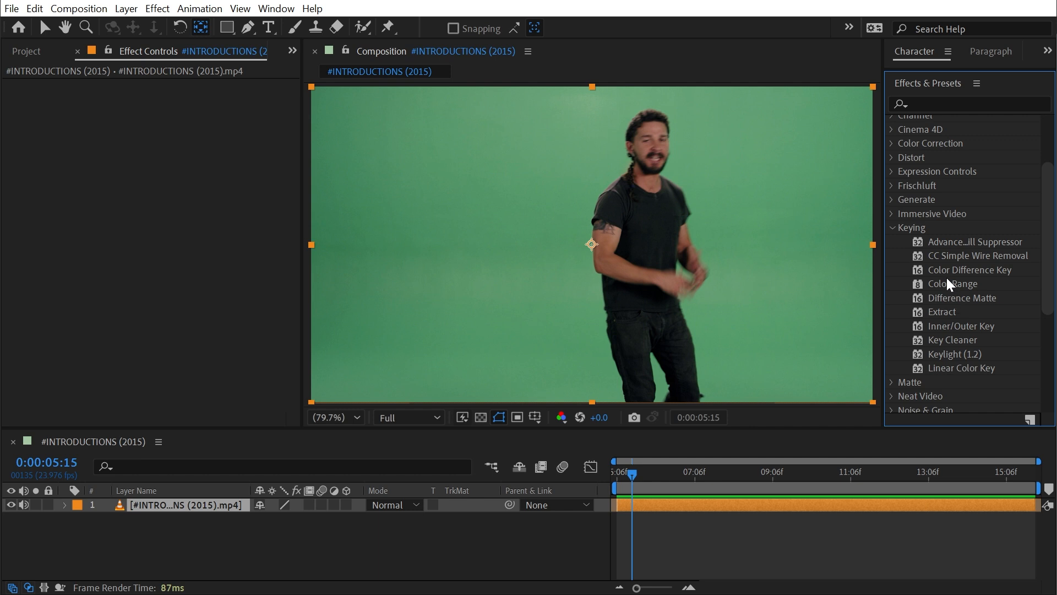
mouse_move(975, 299)
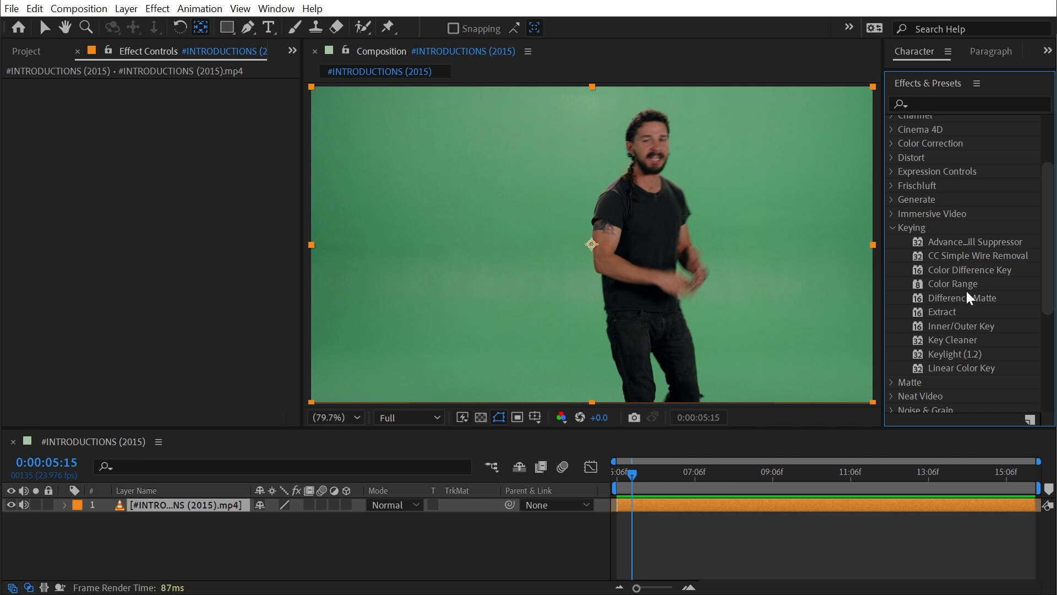
double_click(952, 284)
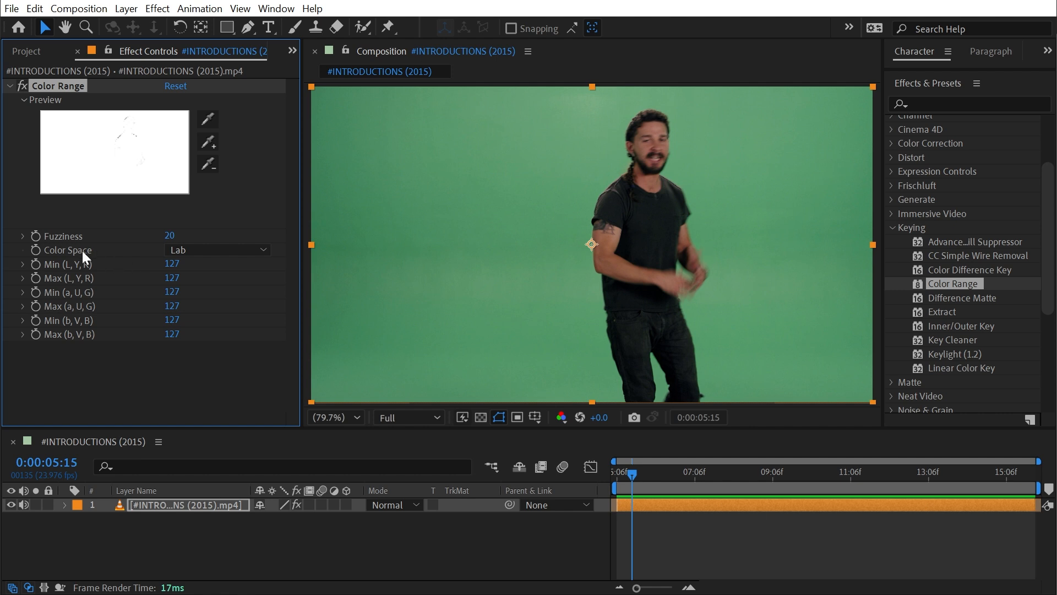
left_click(217, 250)
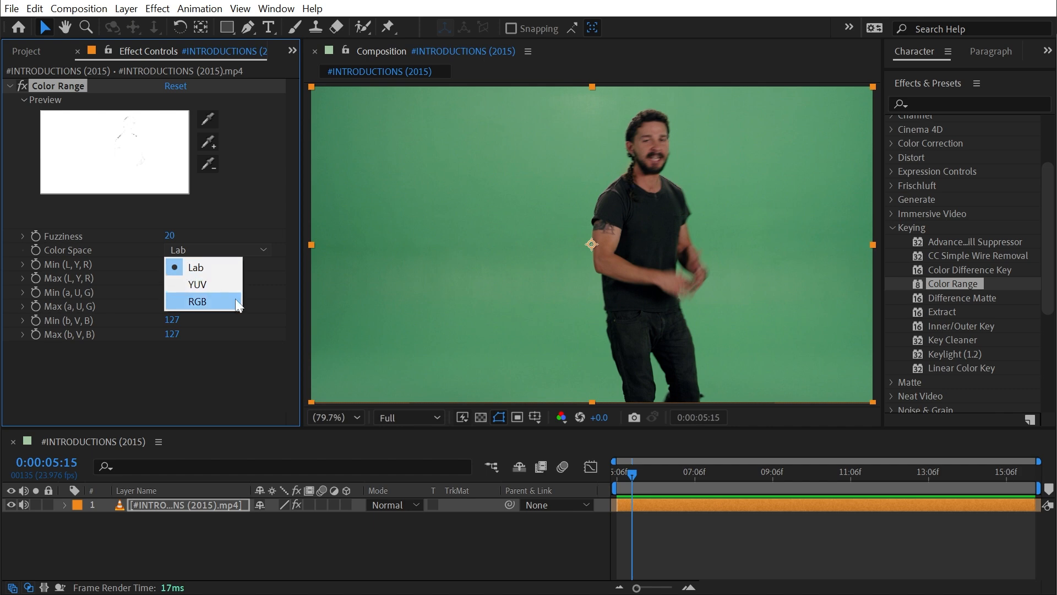
mouse_move(232, 309)
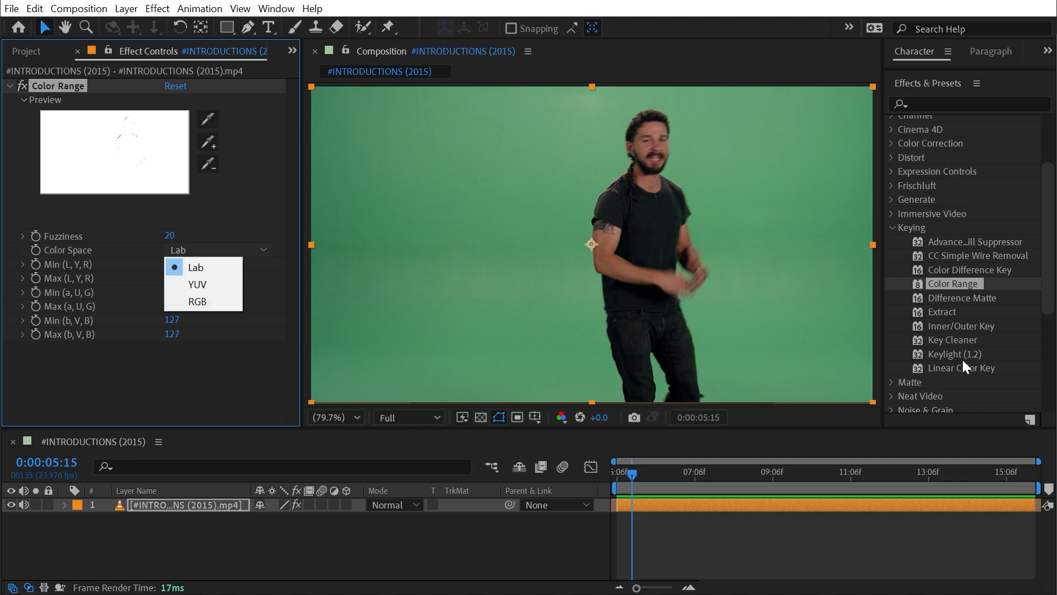
mouse_move(197, 301)
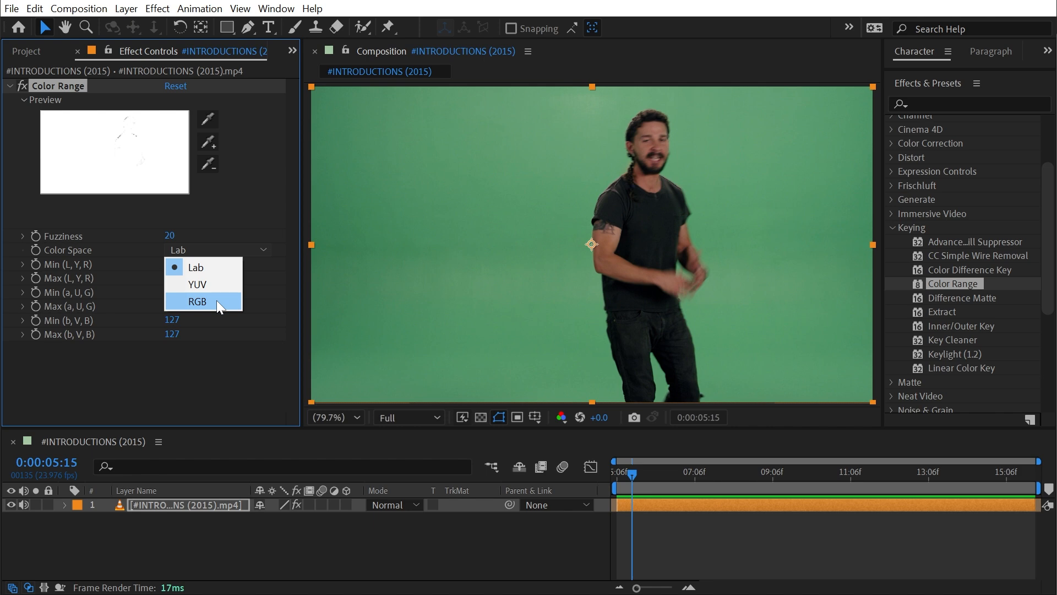
mouse_move(218, 287)
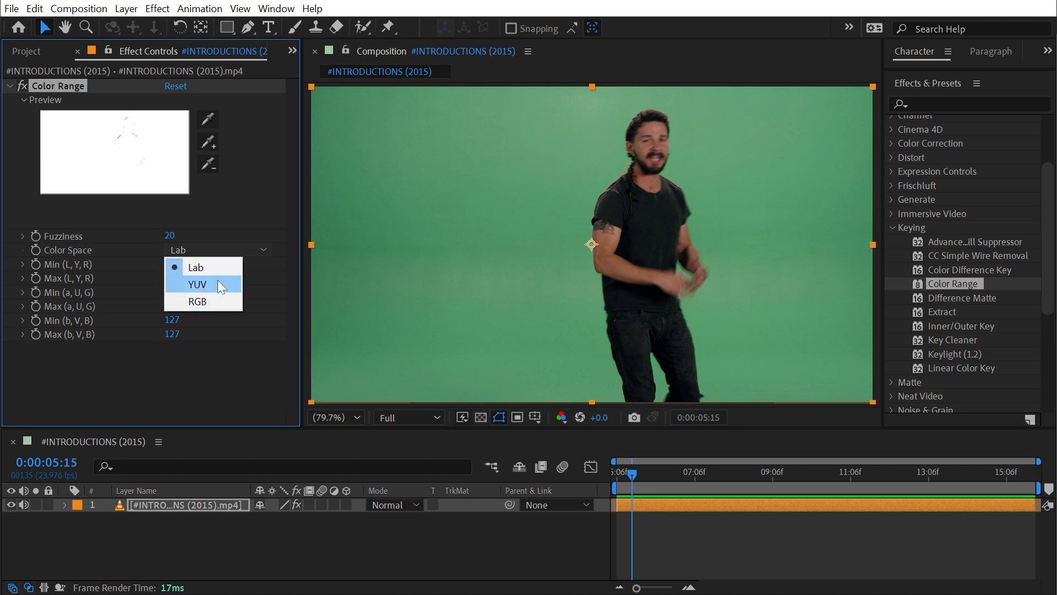
left_click(196, 301)
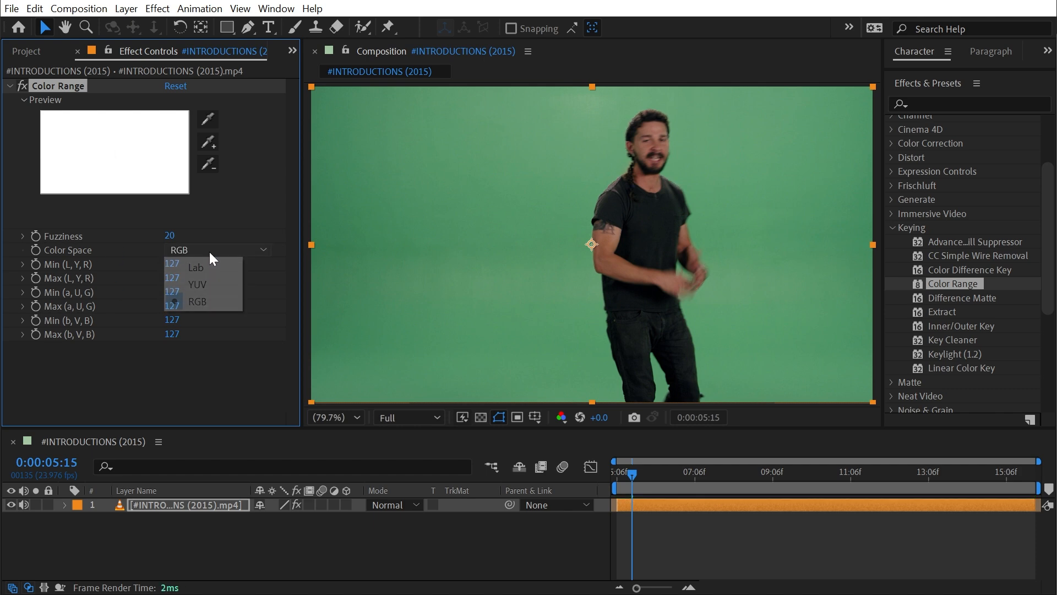
left_click(196, 267)
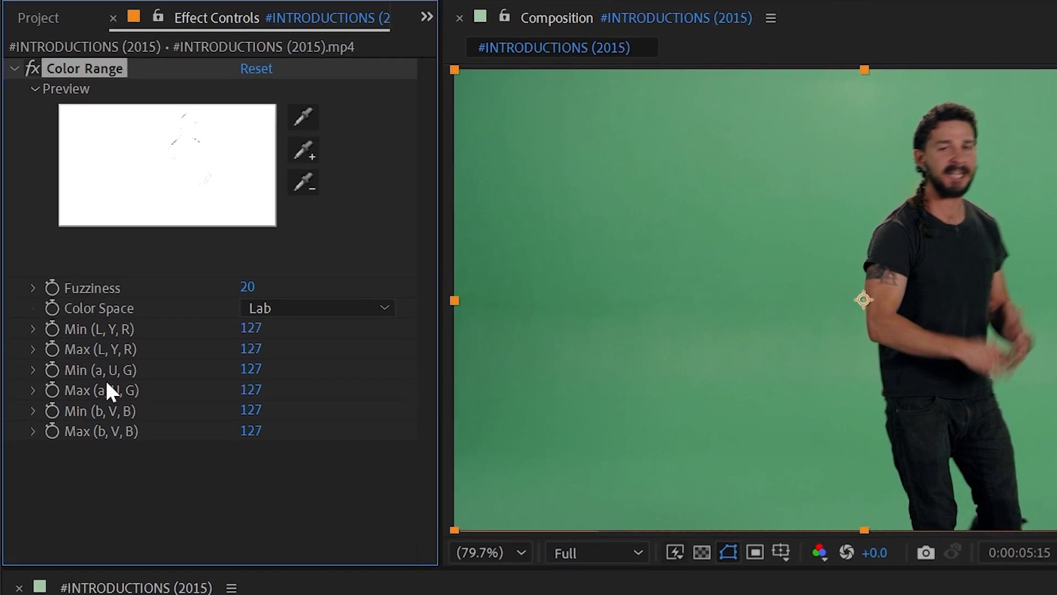
mouse_move(88, 344)
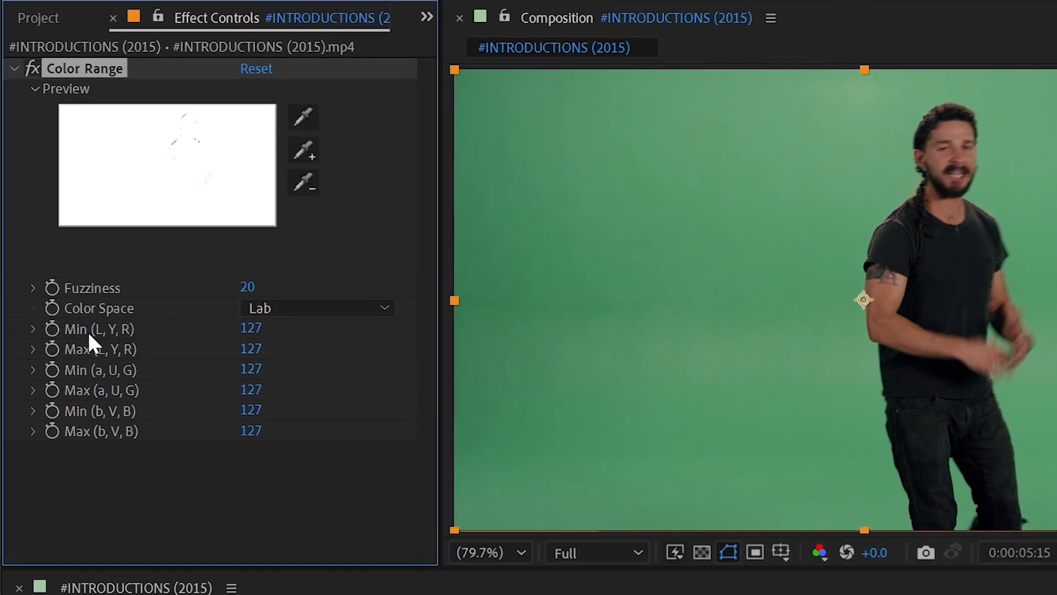
left_click(316, 307)
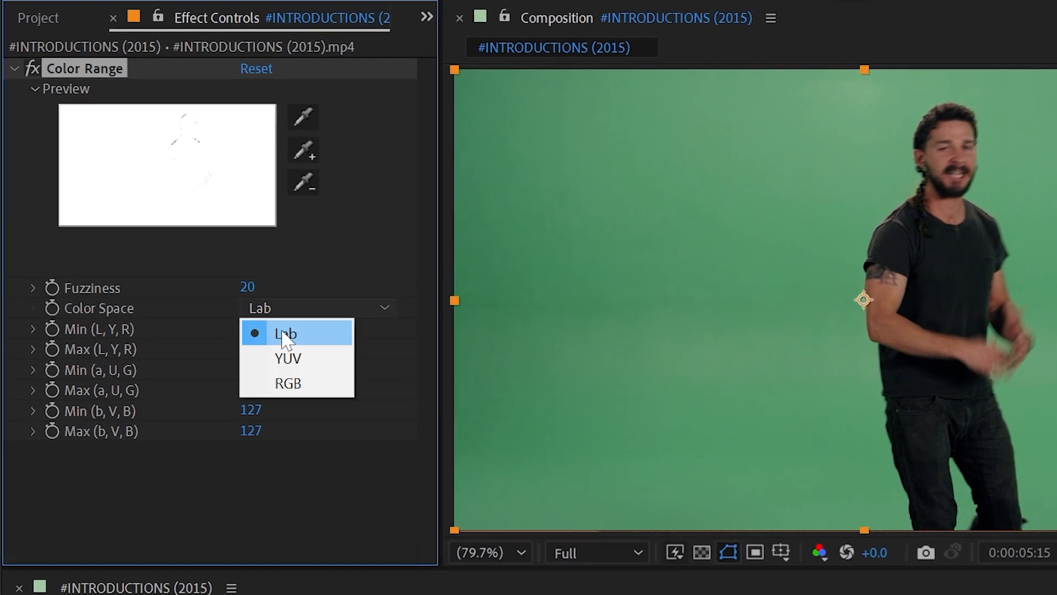
mouse_move(285, 388)
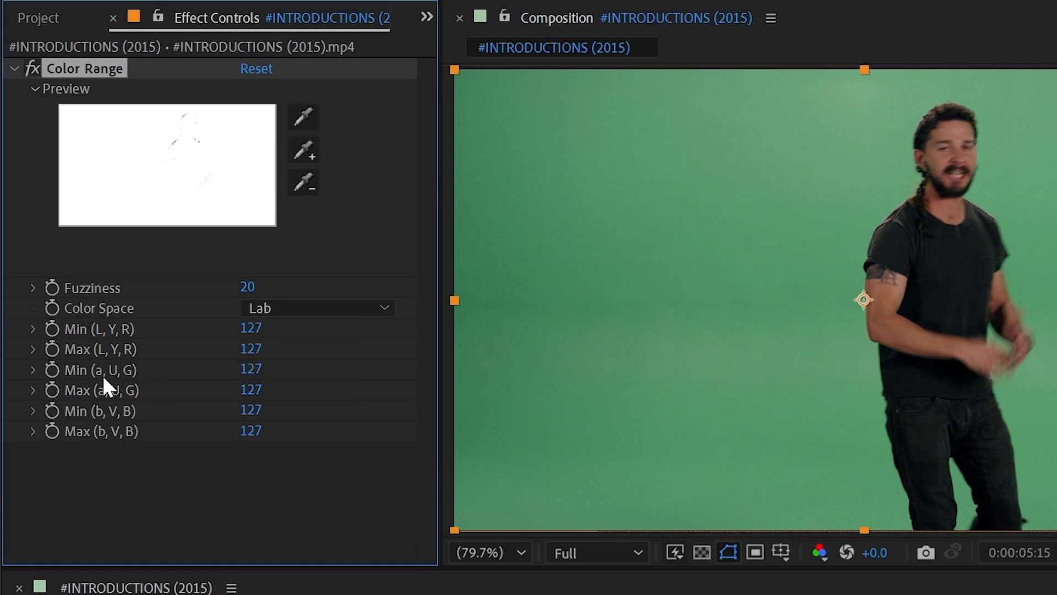
mouse_move(176, 415)
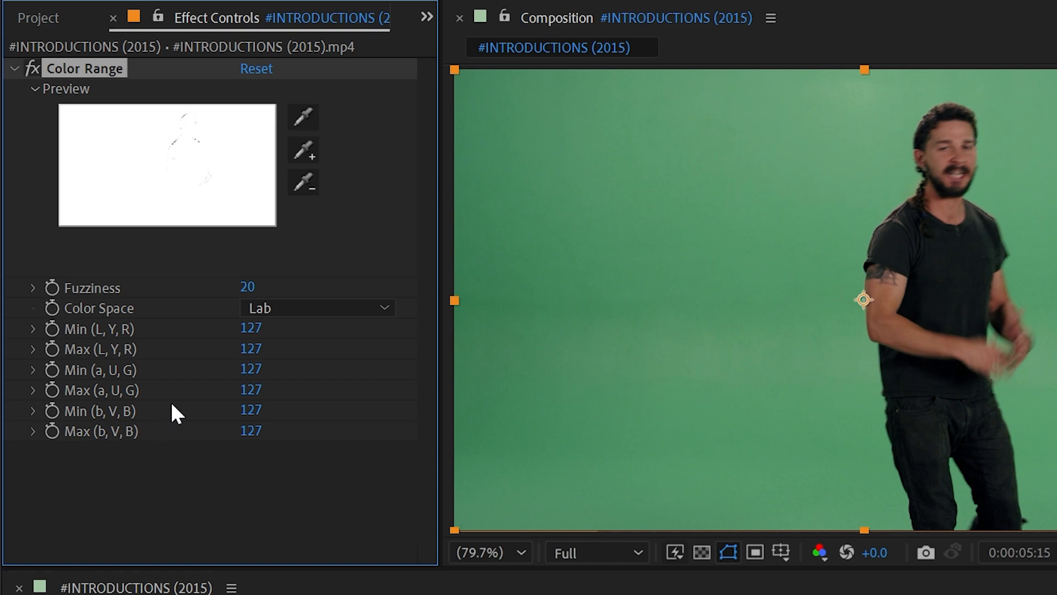
left_click(316, 307)
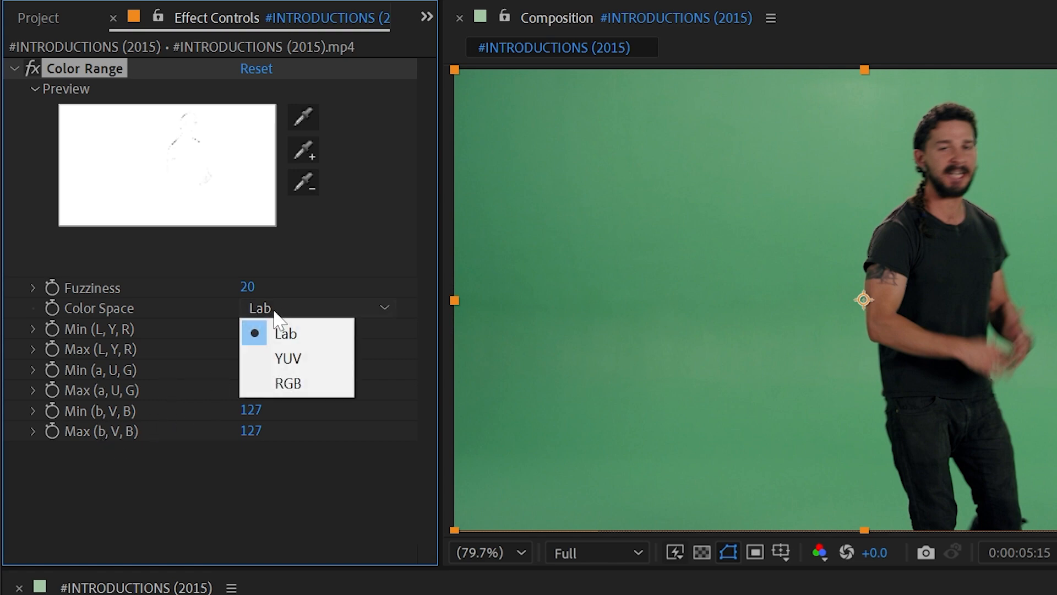
mouse_move(127, 375)
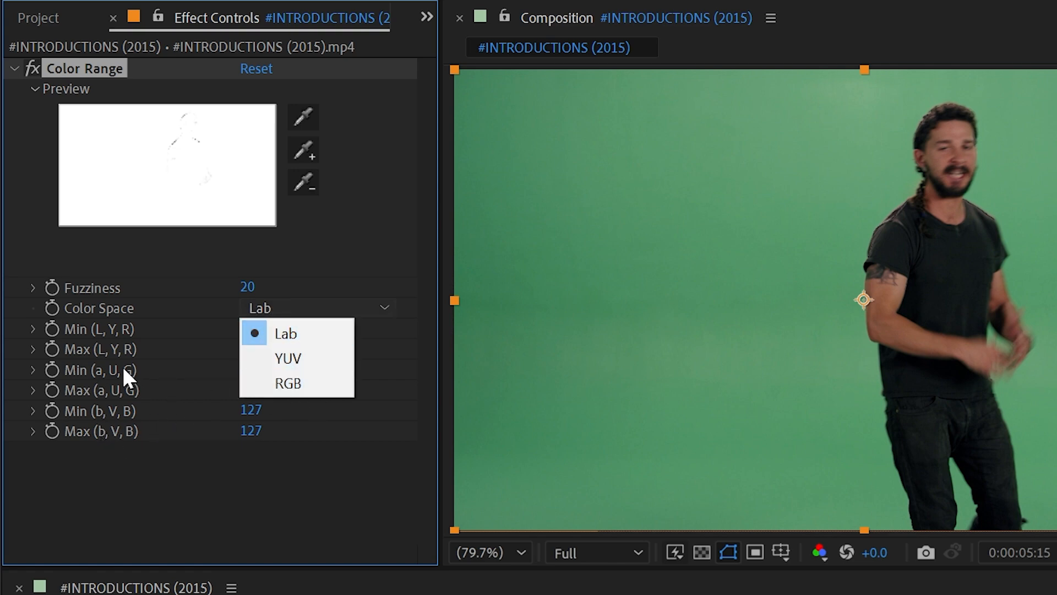
left_click(285, 333)
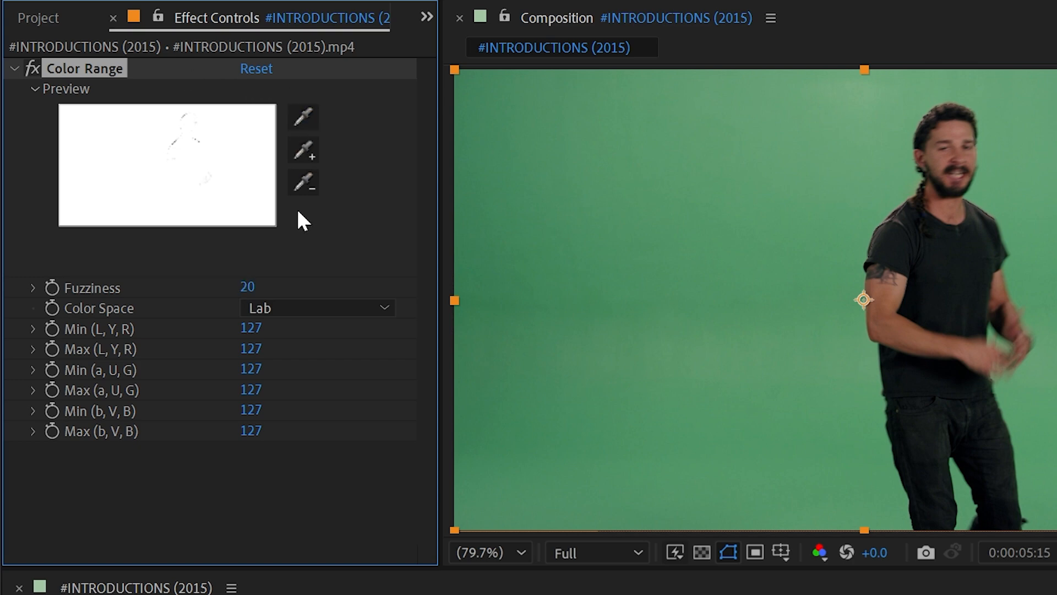
mouse_move(90, 207)
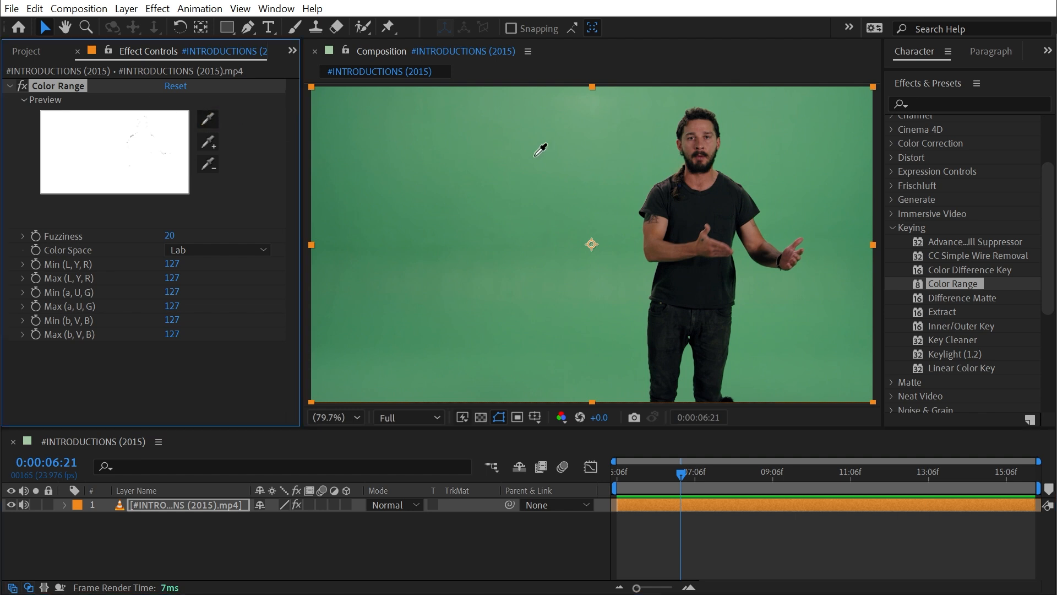
Step: Sample the green background as the key color and settle Fuzziness at 20
left_click(538, 153)
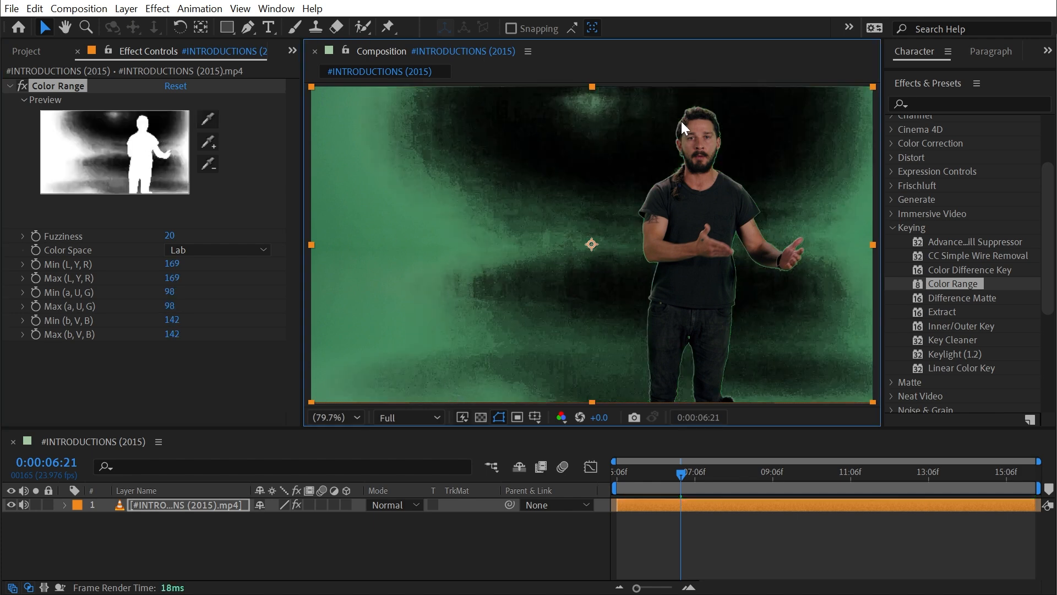
mouse_move(633, 227)
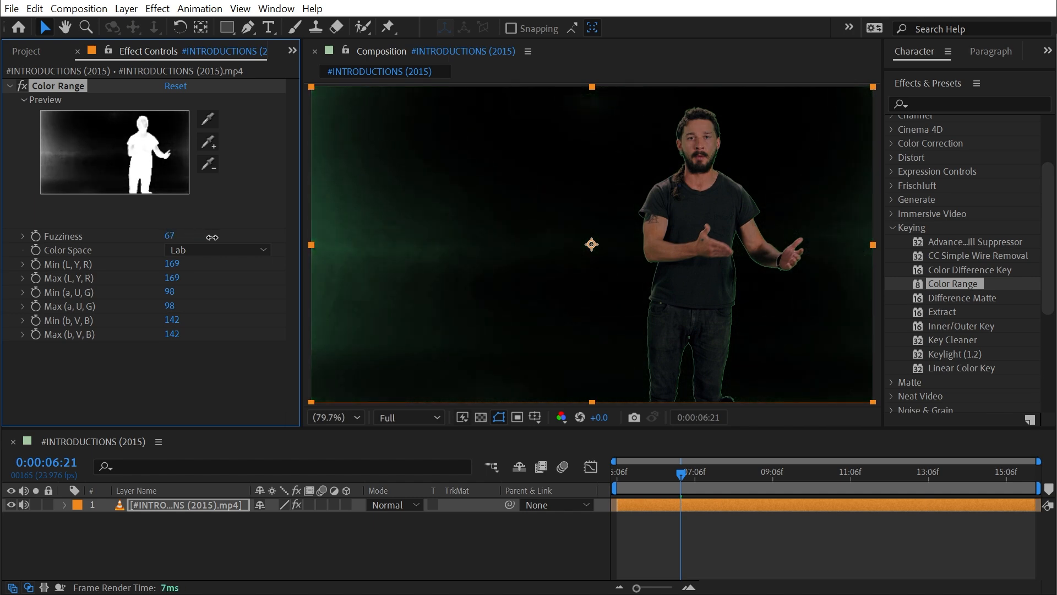
left_click_drag(168, 236, 156, 235)
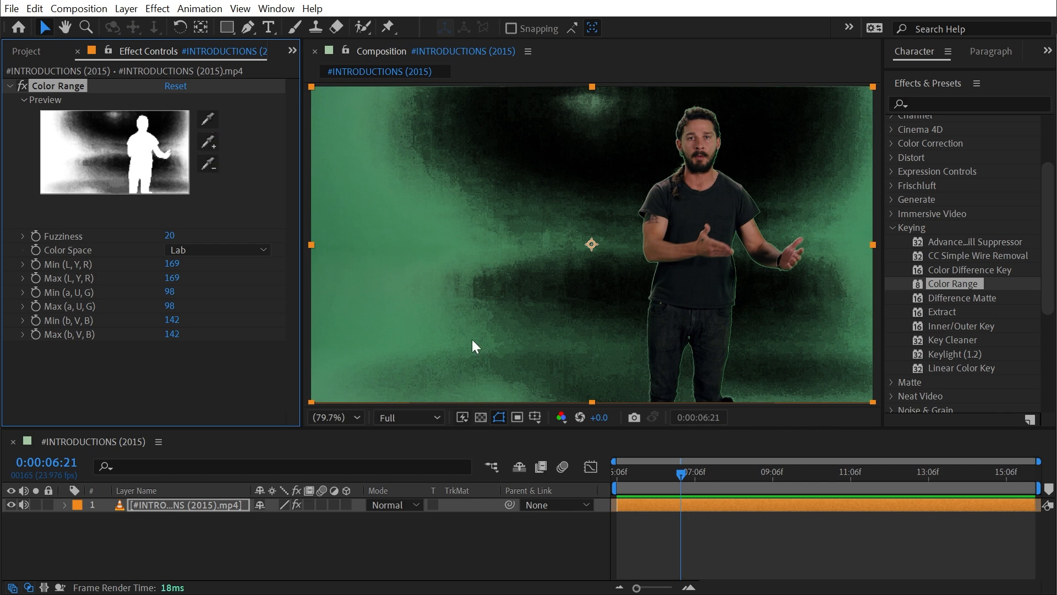
mouse_move(357, 256)
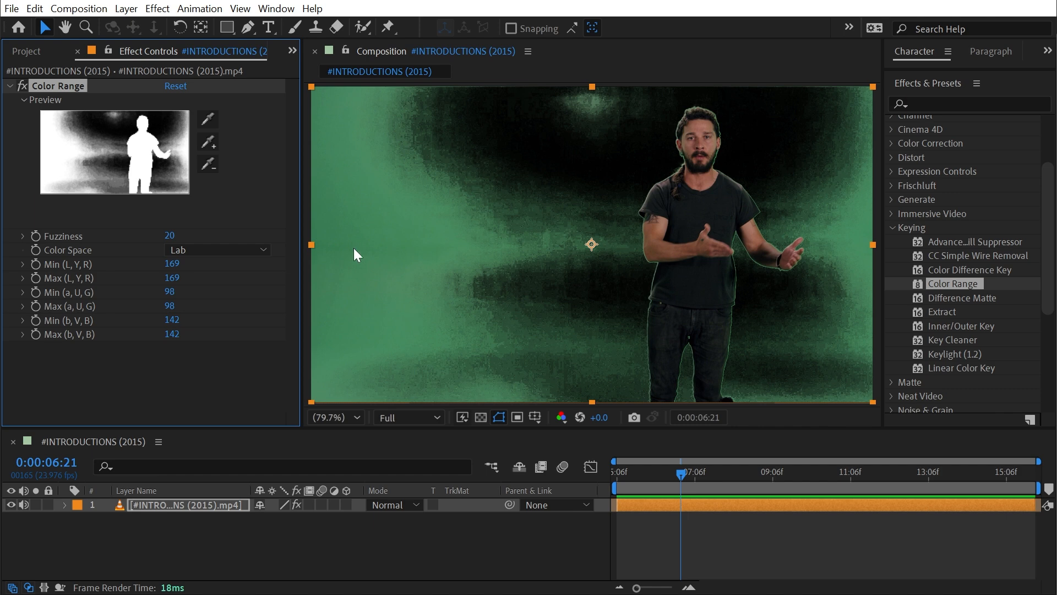
mouse_move(230, 151)
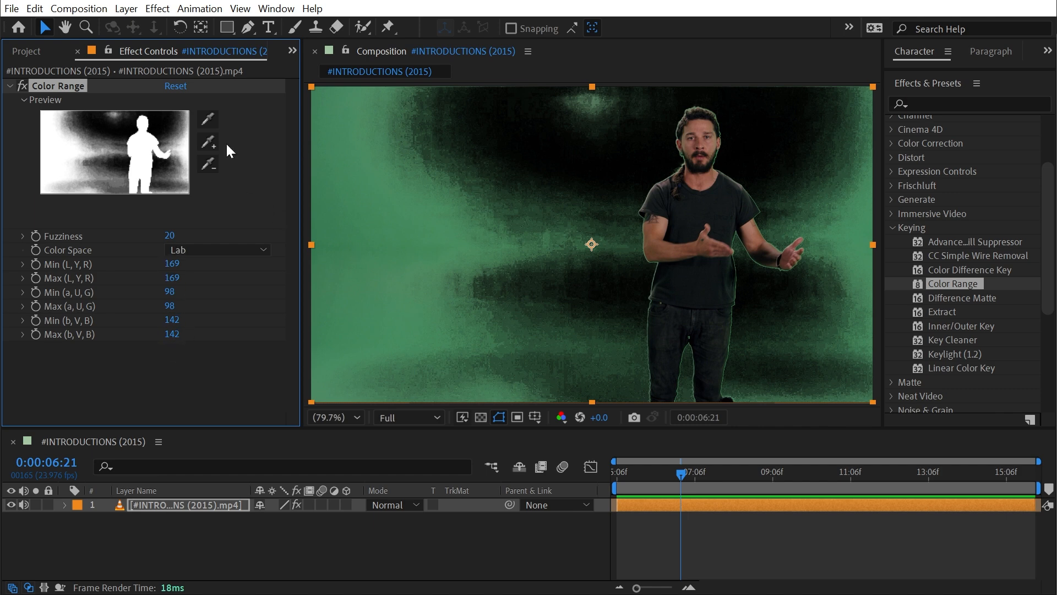
mouse_move(687, 236)
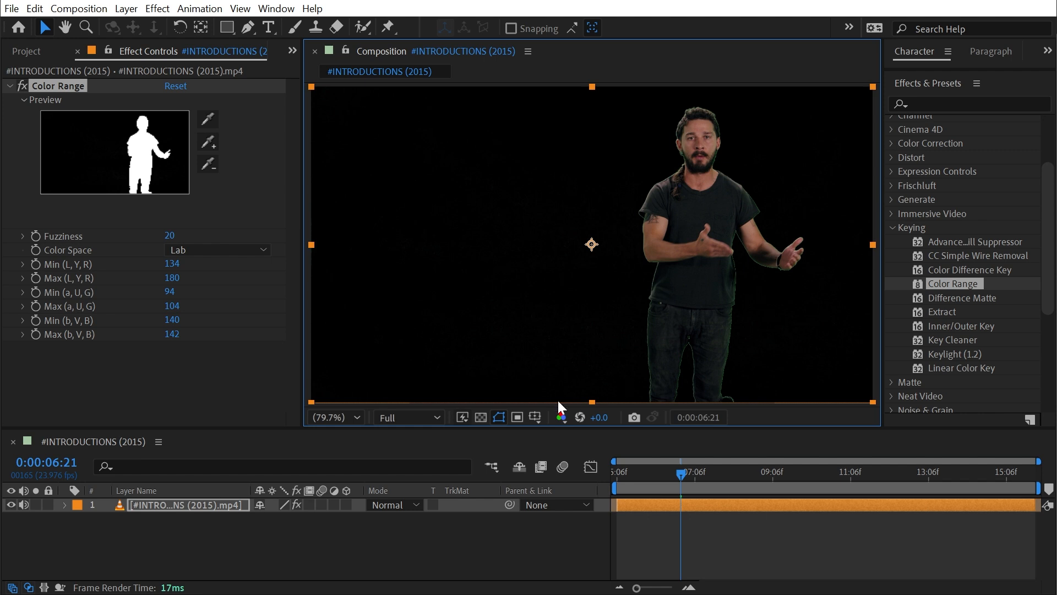
Step: Check the alpha matte and add leftover background shades to the Lab key
left_click(561, 417)
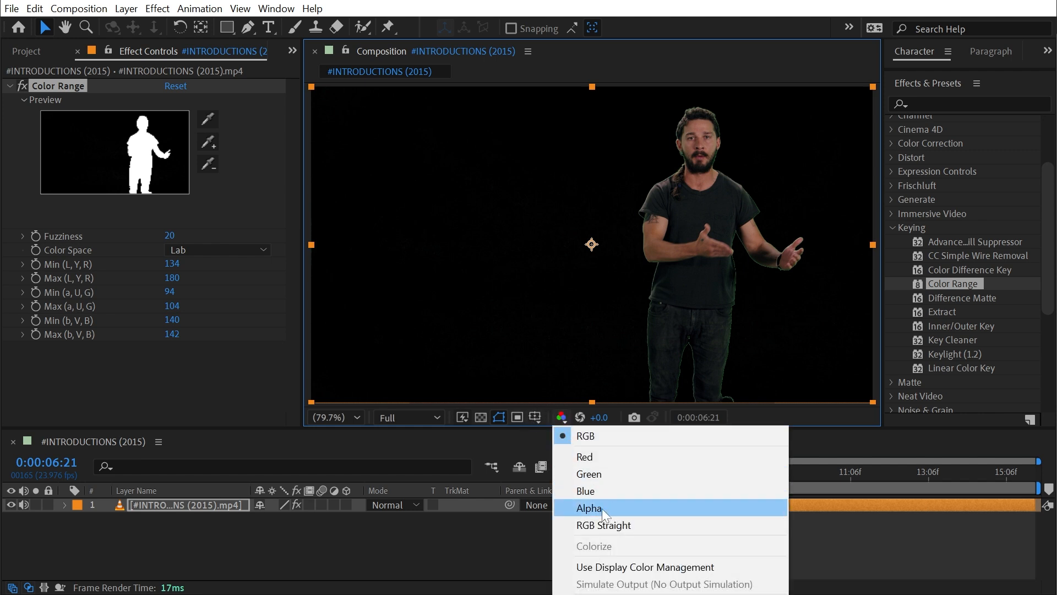
left_click(589, 507)
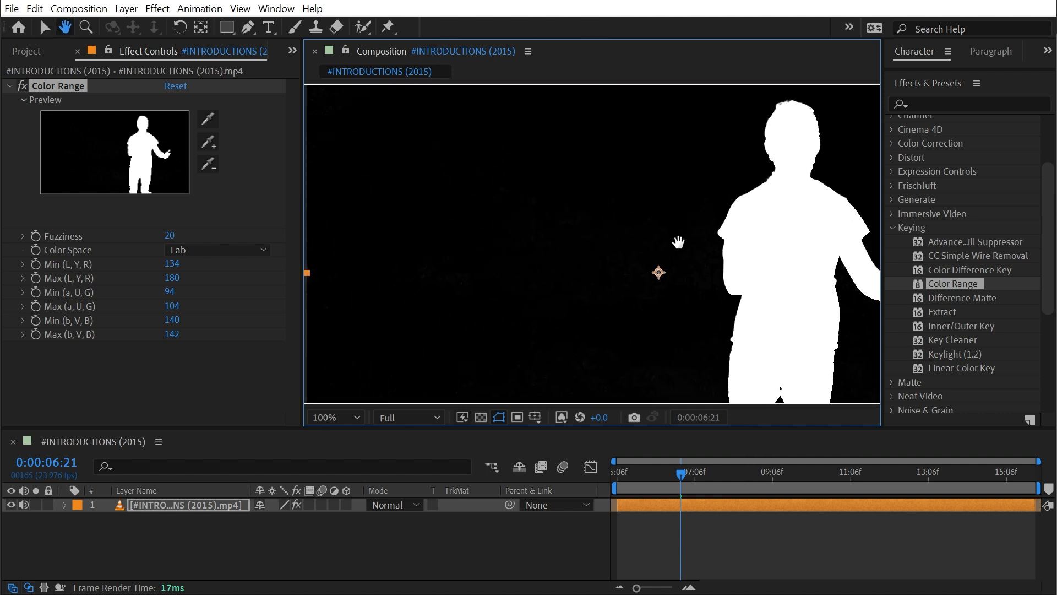
left_click(333, 416)
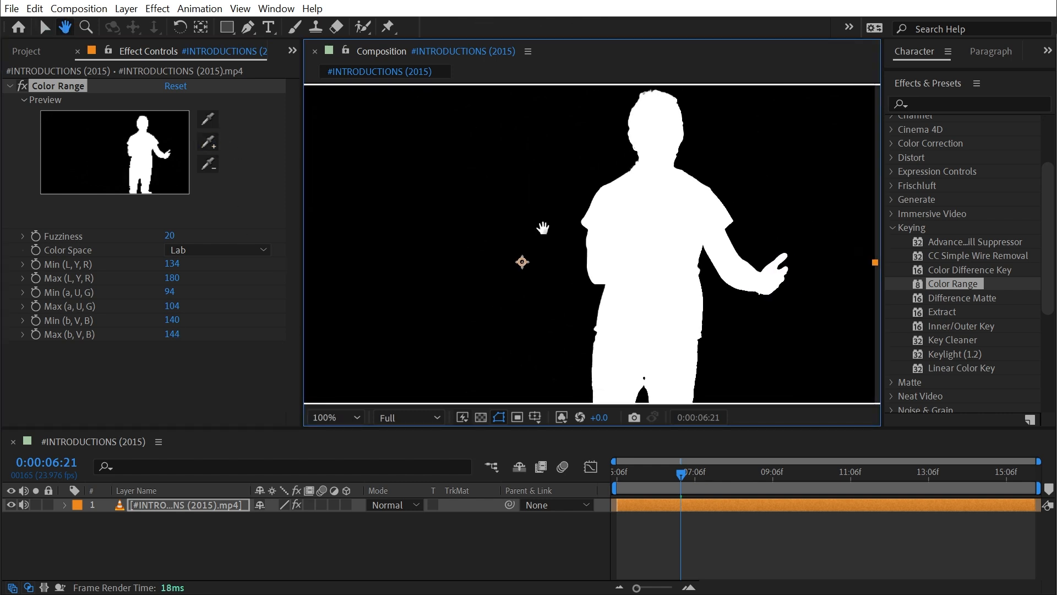
left_click(560, 417)
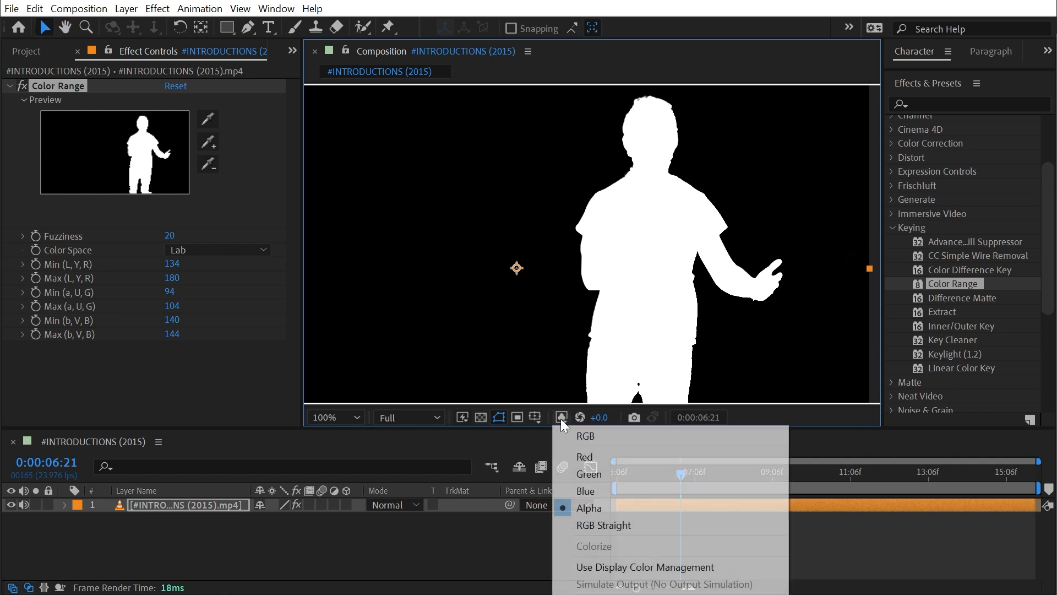
left_click(584, 436)
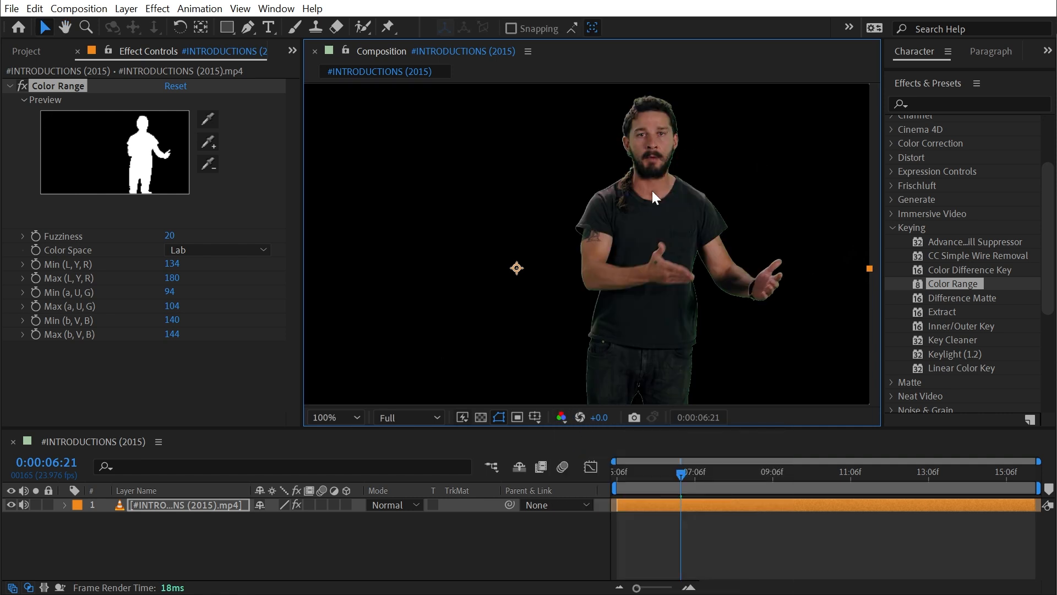
Step: Zoom to 400%, resample to refine the Min/Max L range, and return to 100%
left_click(480, 416)
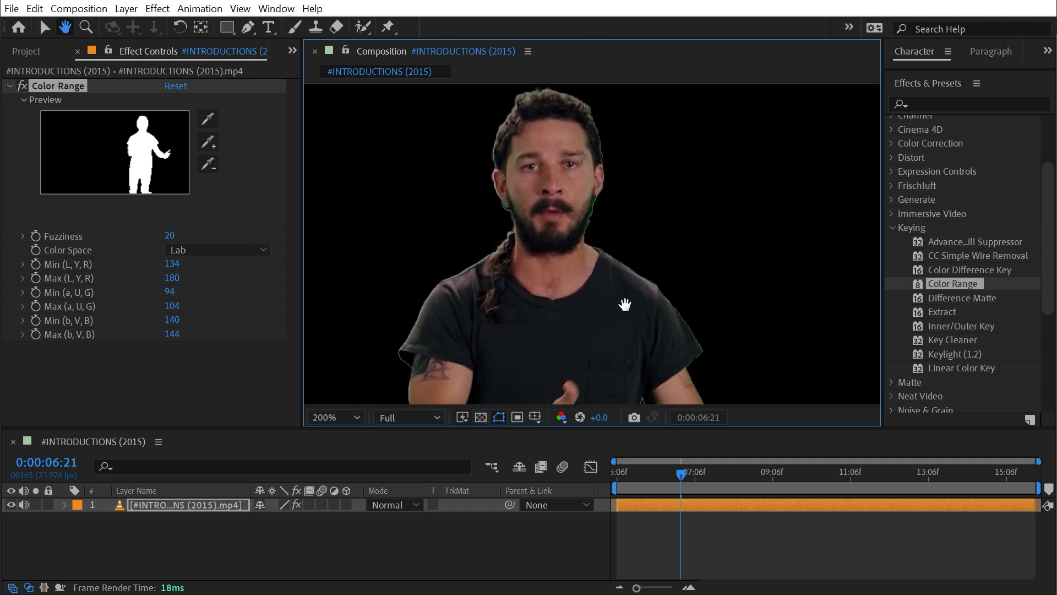
mouse_move(579, 240)
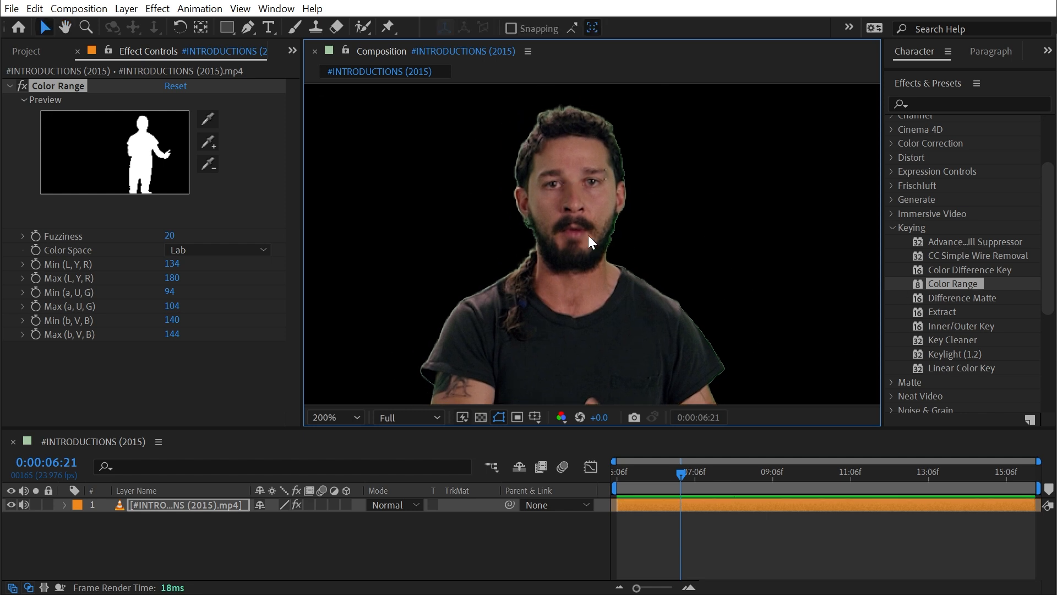
left_click(206, 163)
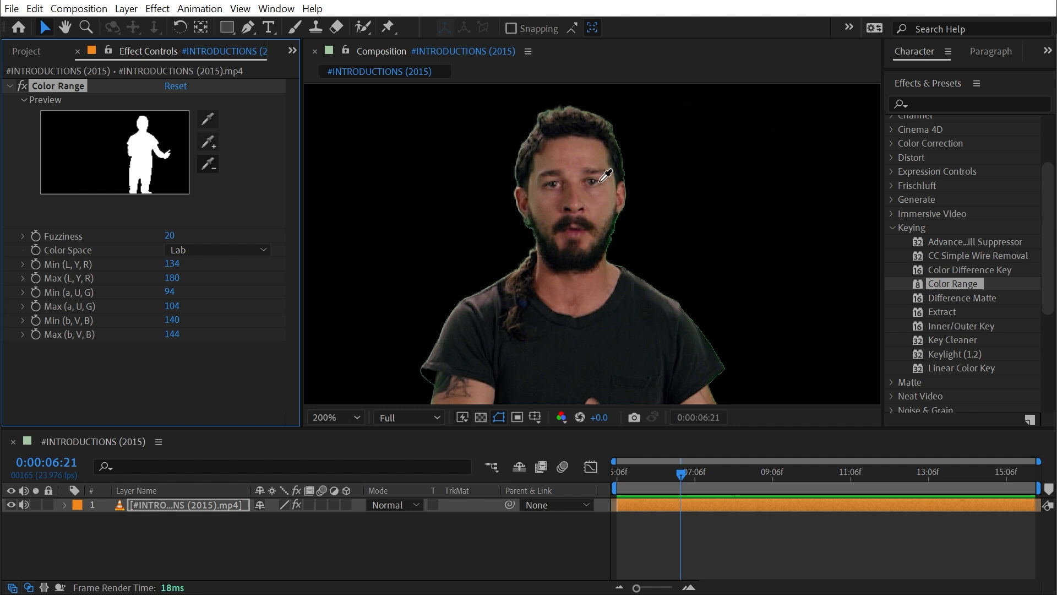
mouse_move(614, 215)
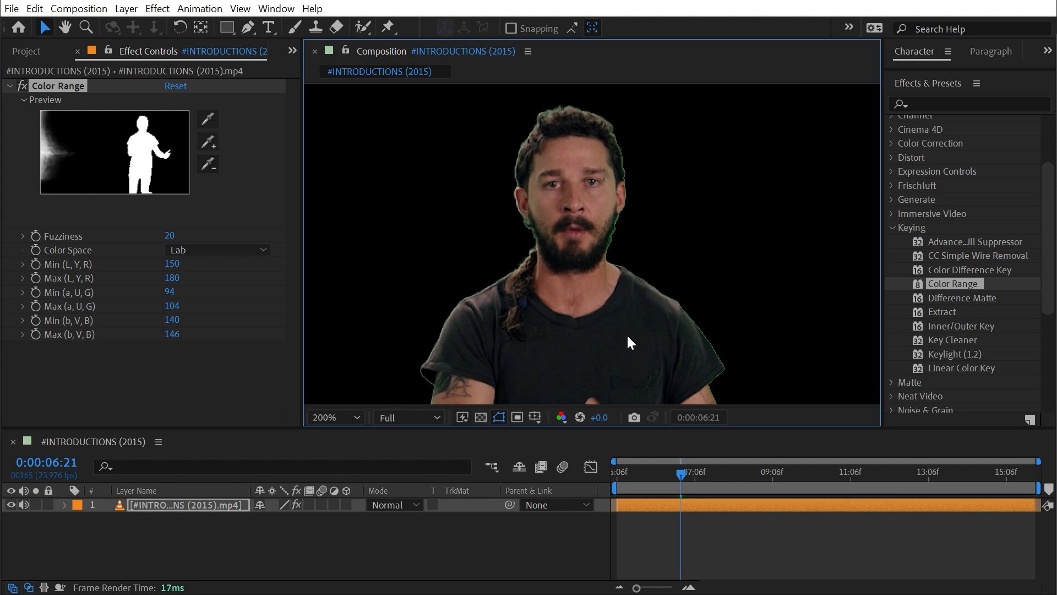
mouse_move(502, 224)
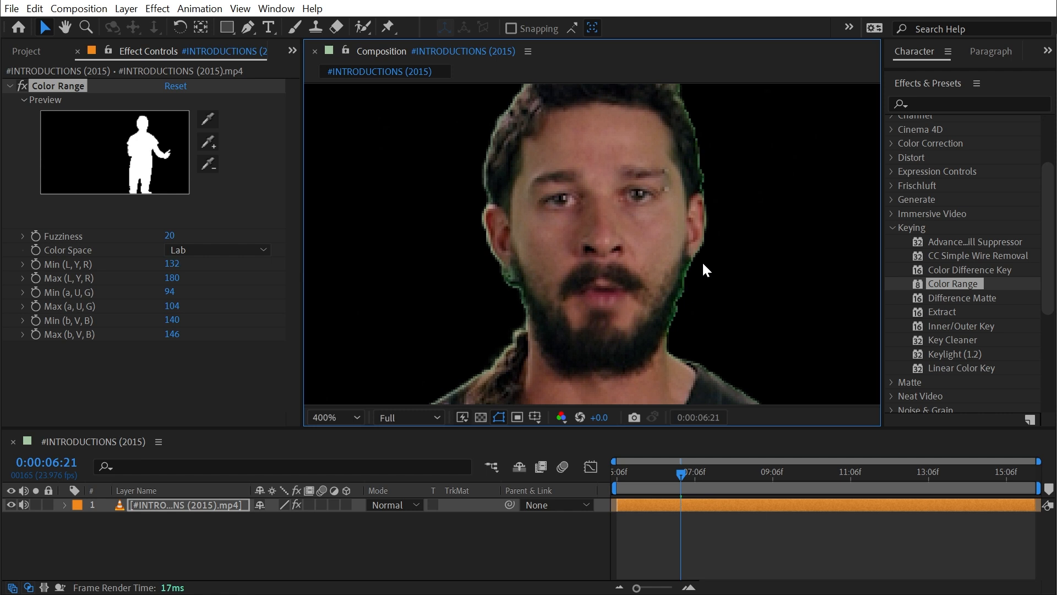
mouse_move(639, 138)
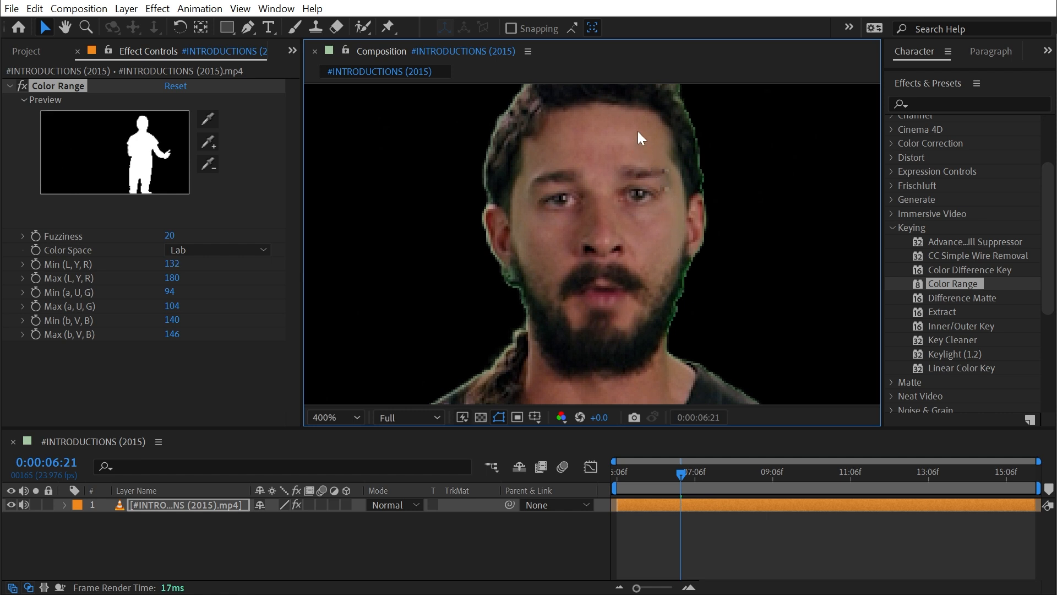
left_click(330, 416)
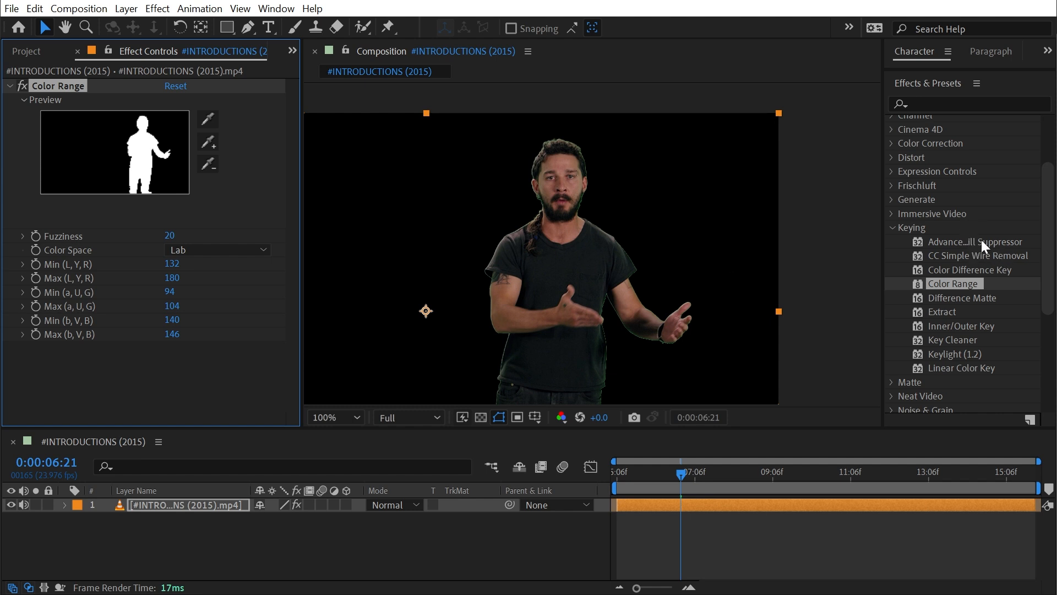
Step: Apply Advanced Spill Suppressor and Simple Choker after Color Range, checking the man's green spill
double_click(975, 241)
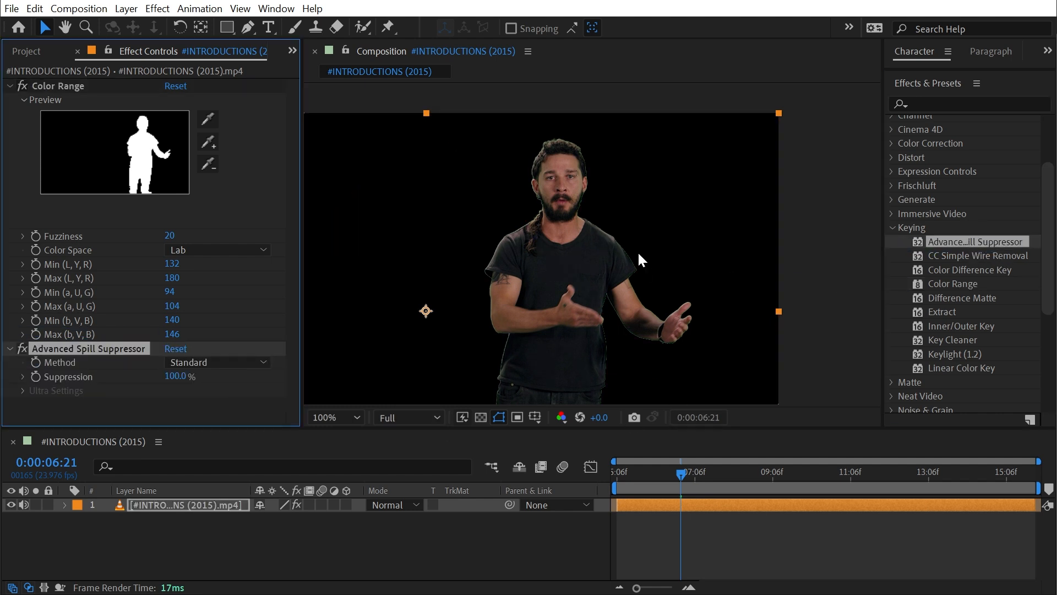
left_click(353, 417)
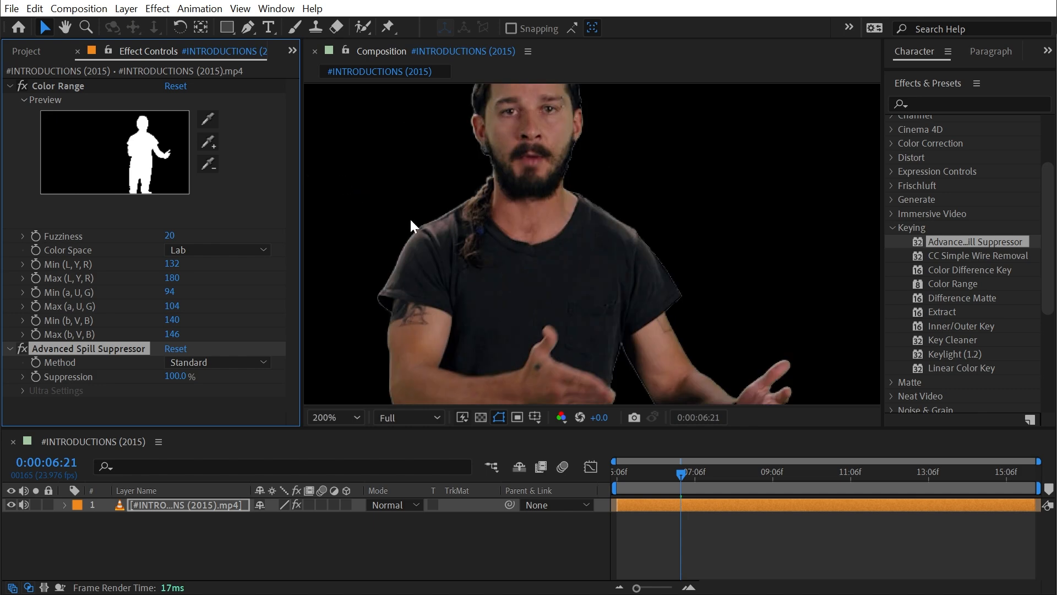
left_click(335, 416)
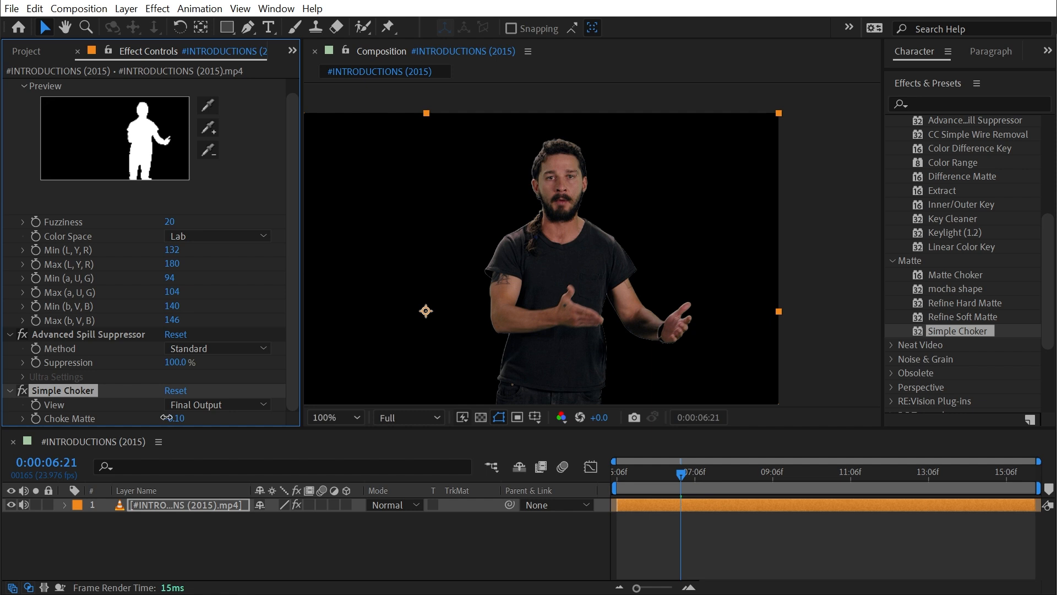
left_click(335, 416)
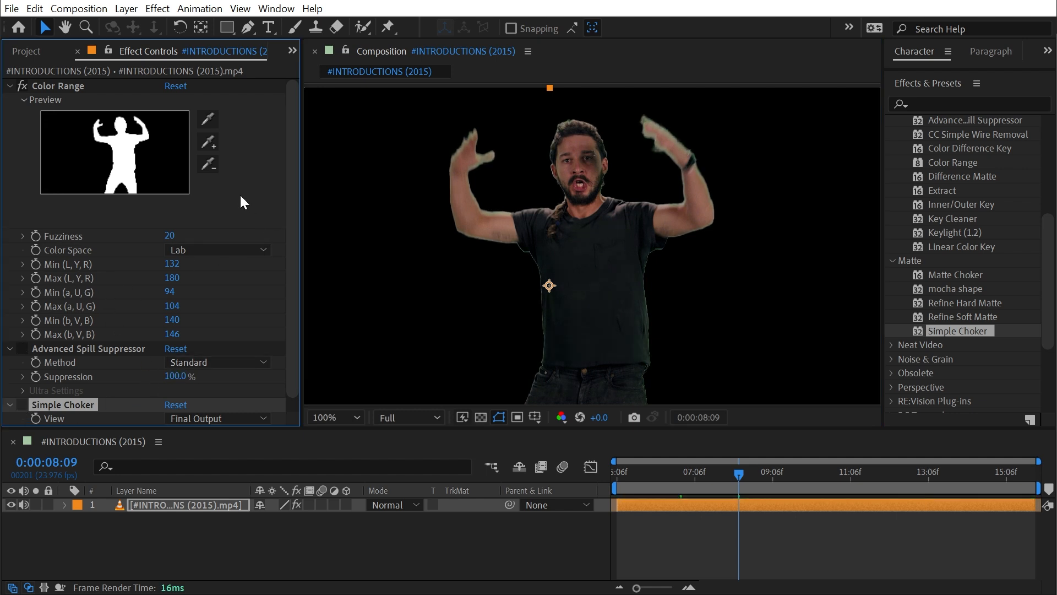
Step: Reset Color Range, switch to YUV, resample the green and set Fuzziness 25
left_click(176, 86)
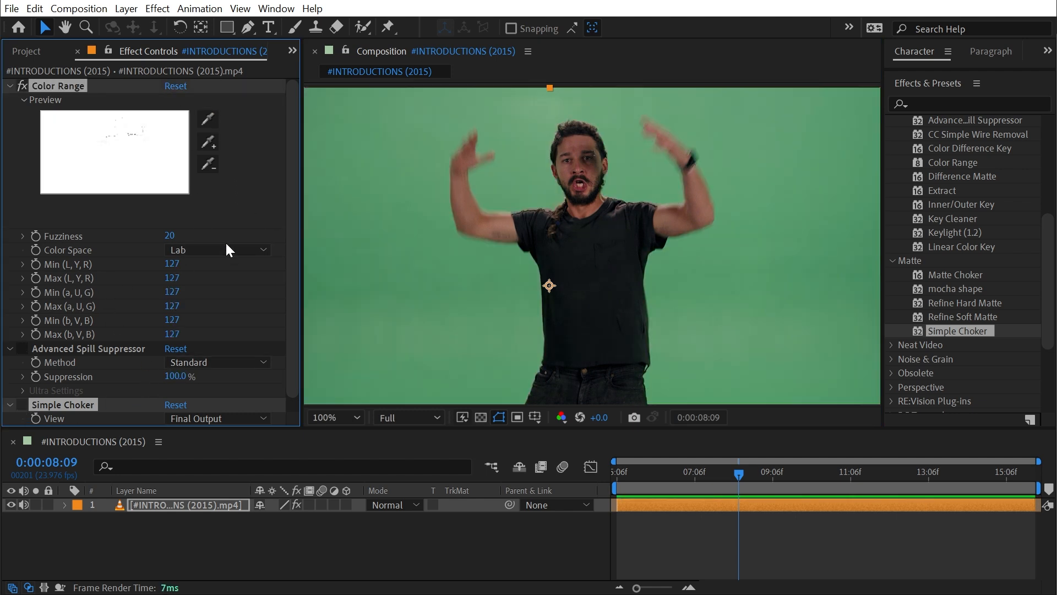
left_click(216, 250)
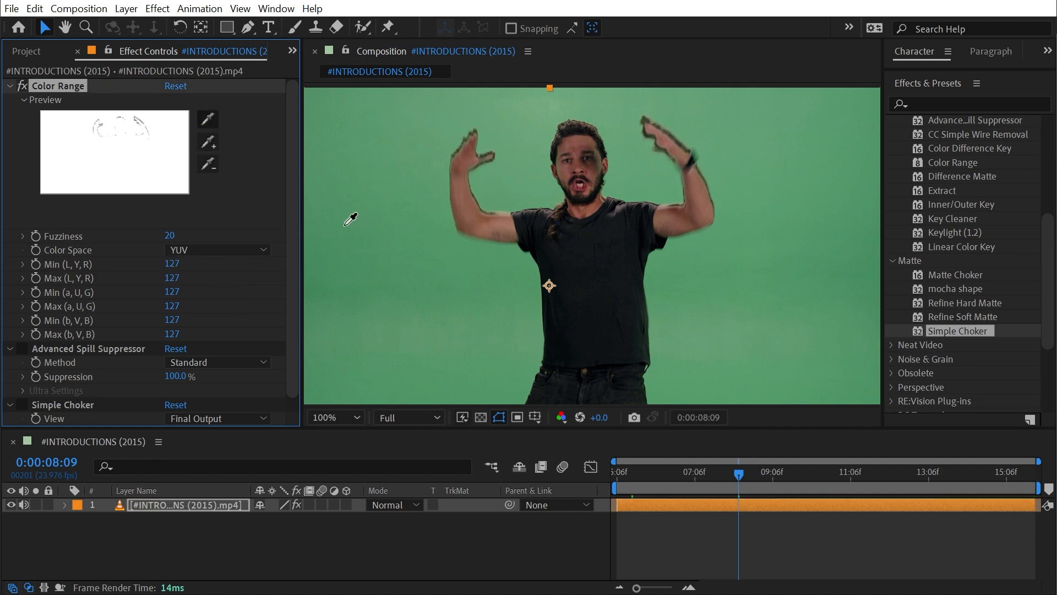
left_click(350, 218)
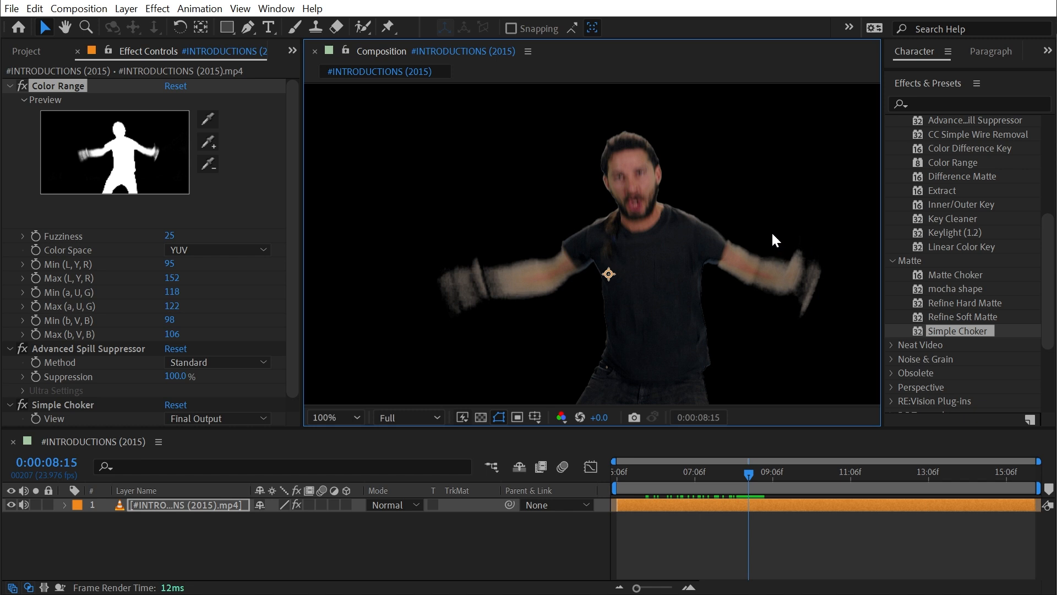
mouse_move(502, 261)
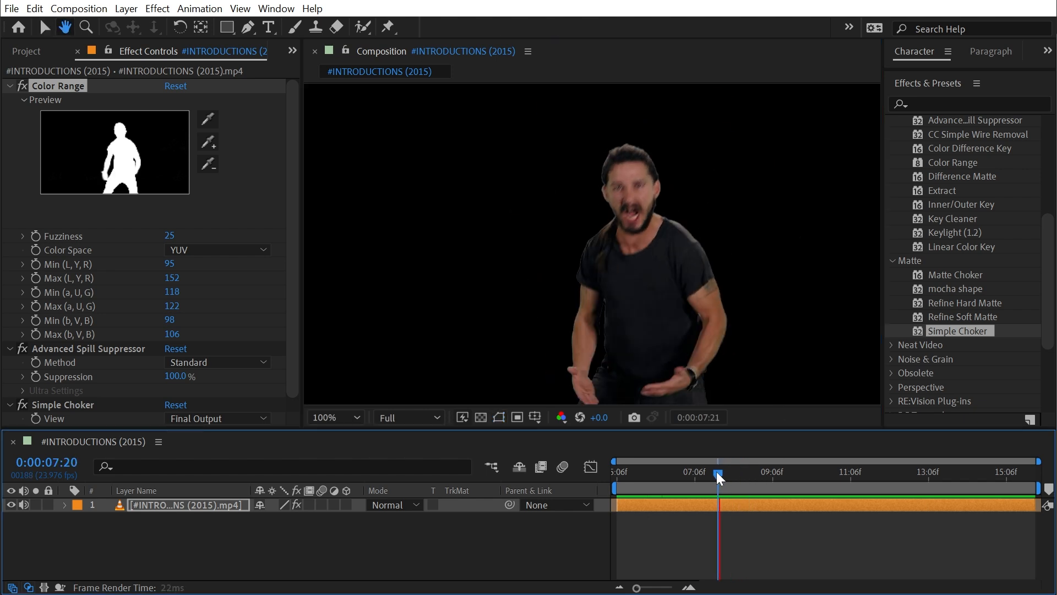
left_click_drag(718, 472, 749, 473)
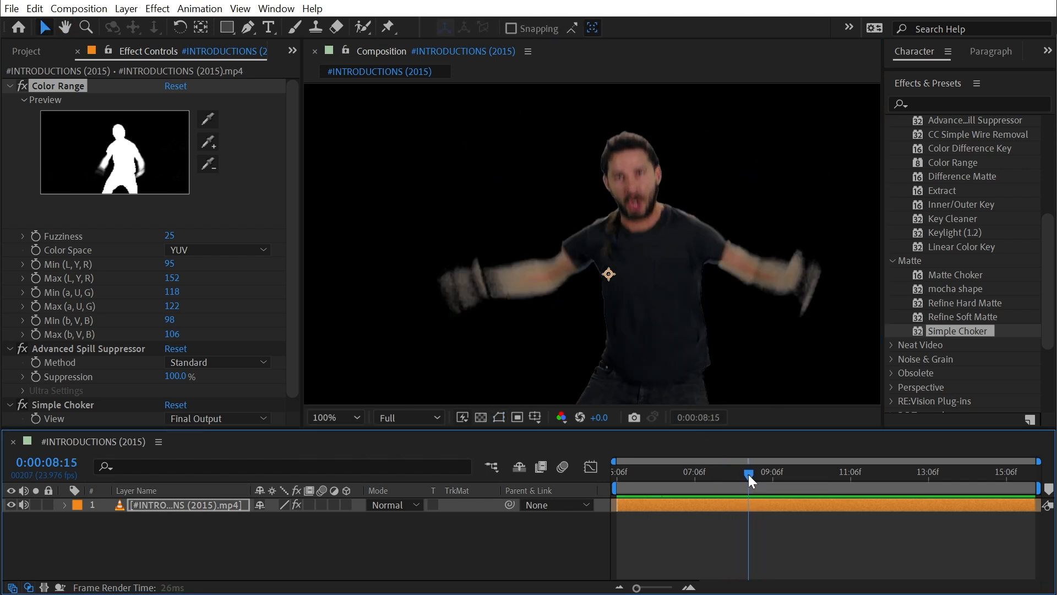
Step: Rename the keyed layer 'YUV'
double_click(187, 504)
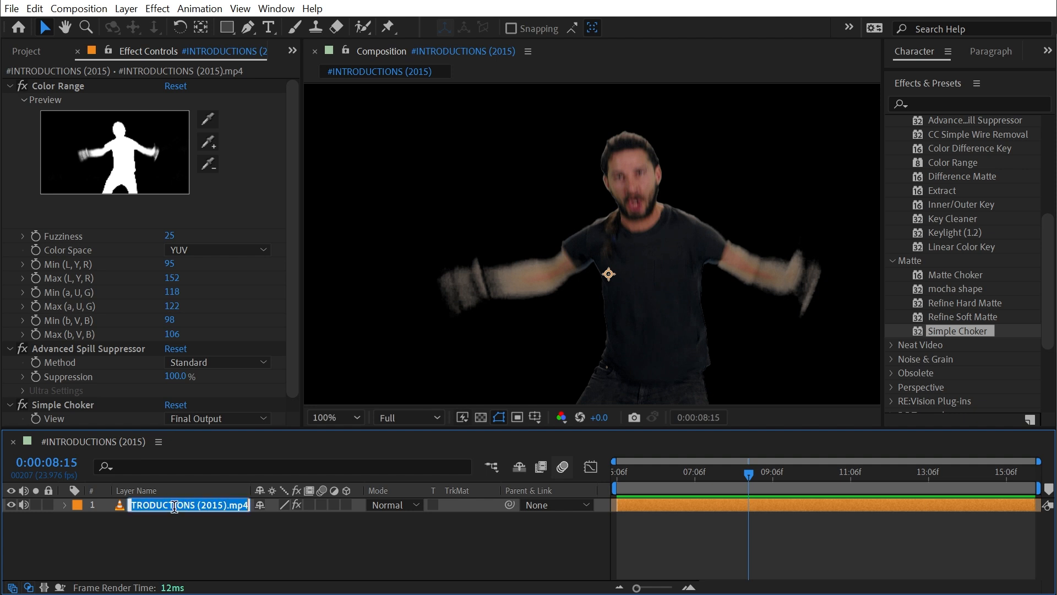
type("YUV")
type("Lab")
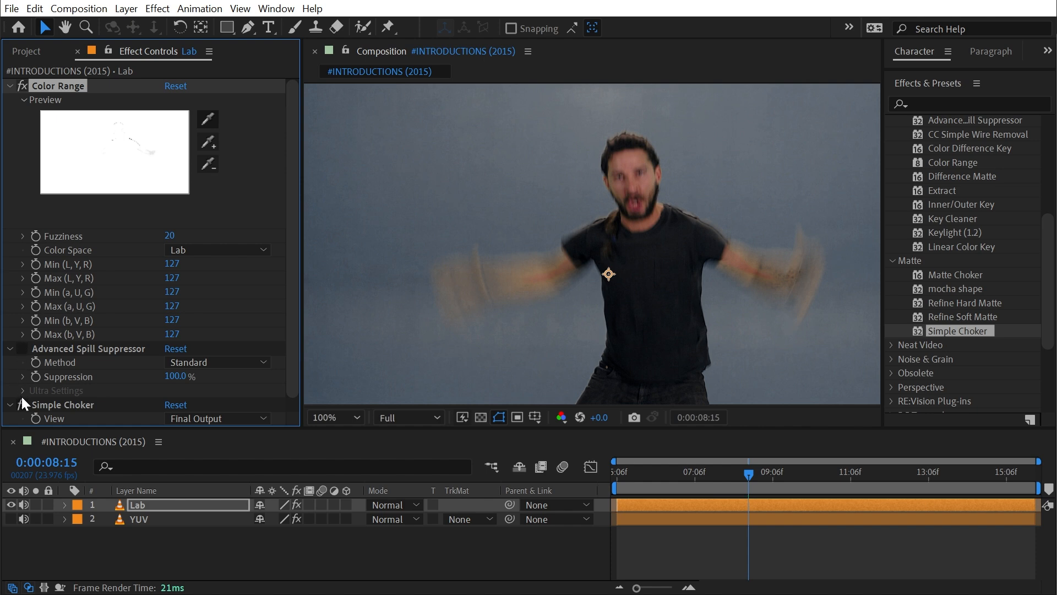
Step: Re-key the duplicated Lab copy by sampling the green and adding background shades
left_click(207, 118)
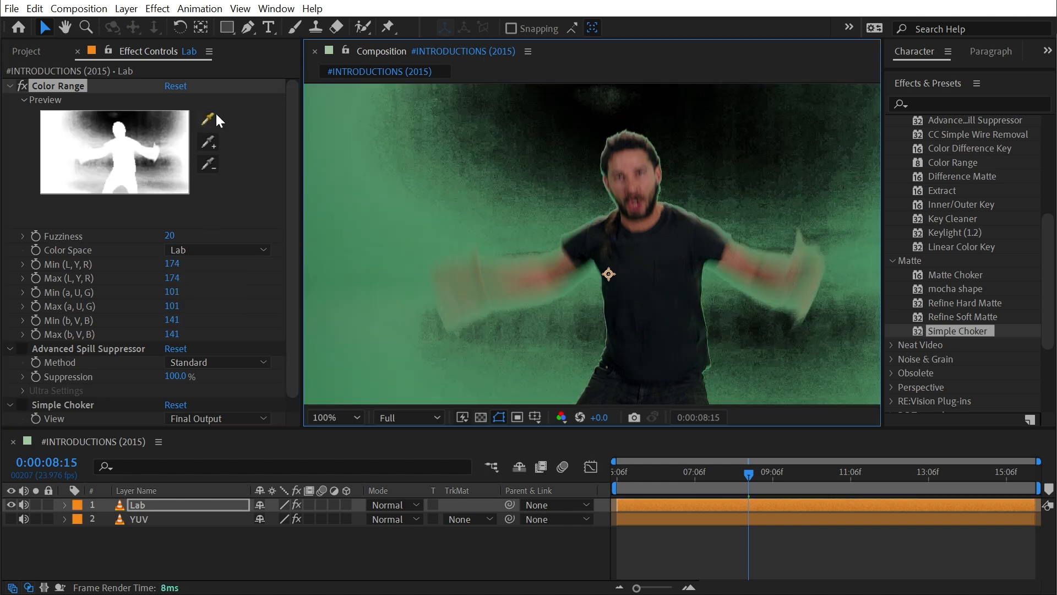
left_click(207, 145)
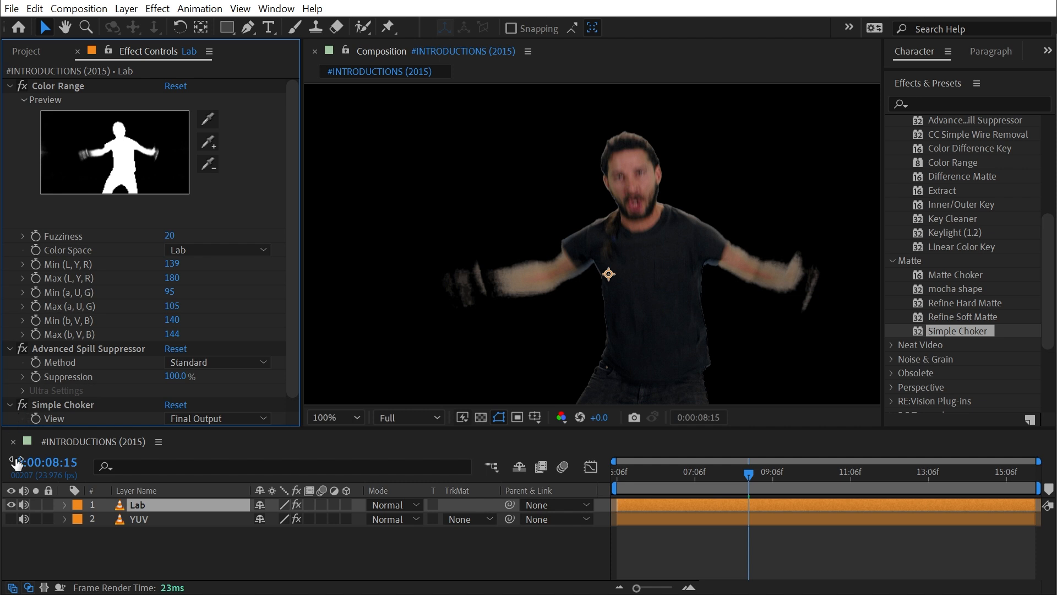
left_click(140, 519)
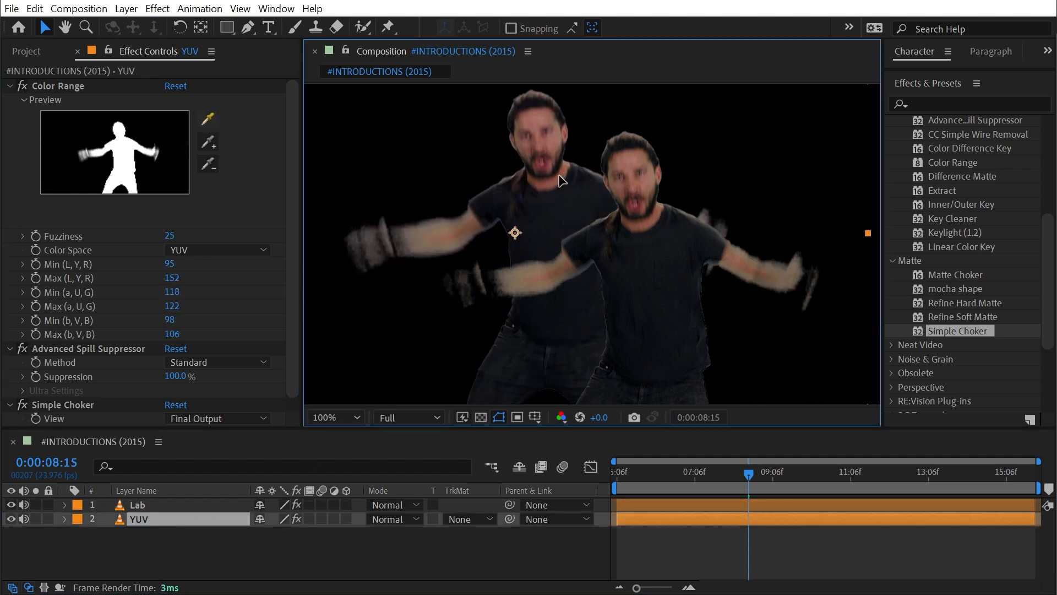
Step: Select the YUV layer to move it beside the Lab copy and check another frame
left_click(138, 504)
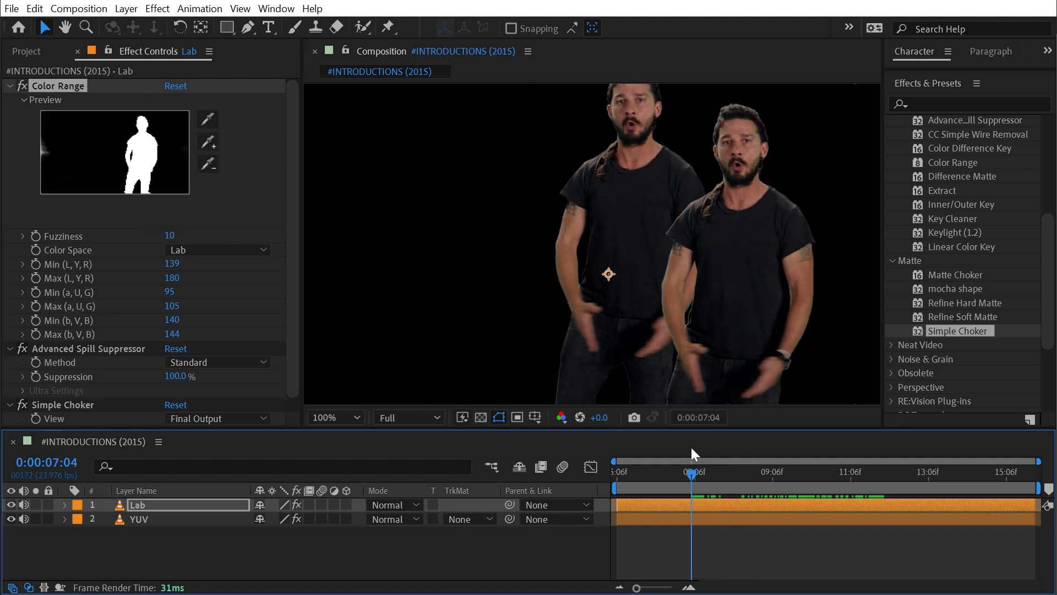
left_click(720, 473)
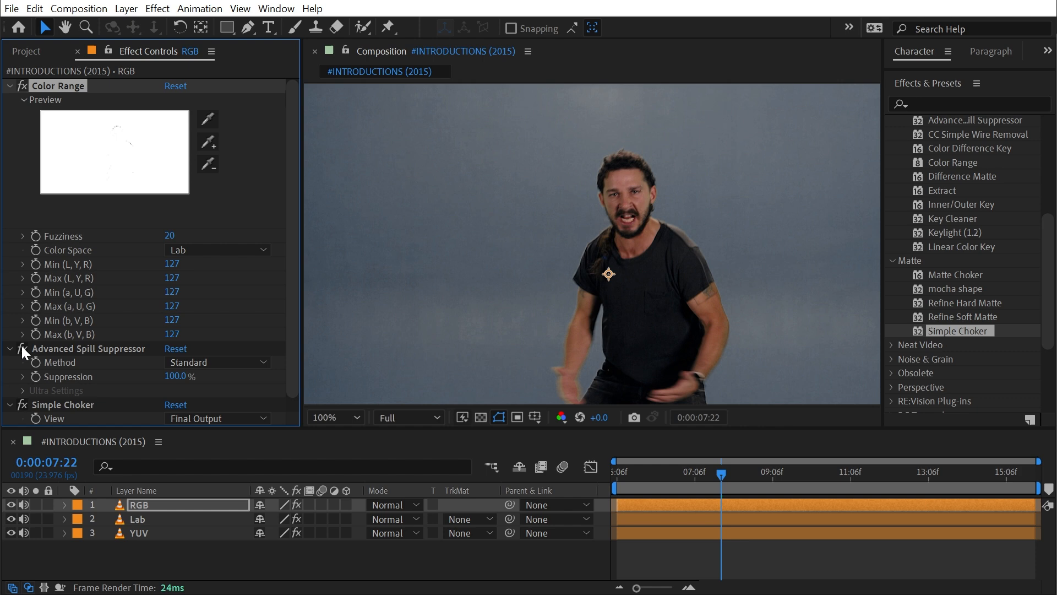
Step: Switch the new copy's Color Range to RGB, sample the green and key it at Fuzziness 38
left_click(216, 249)
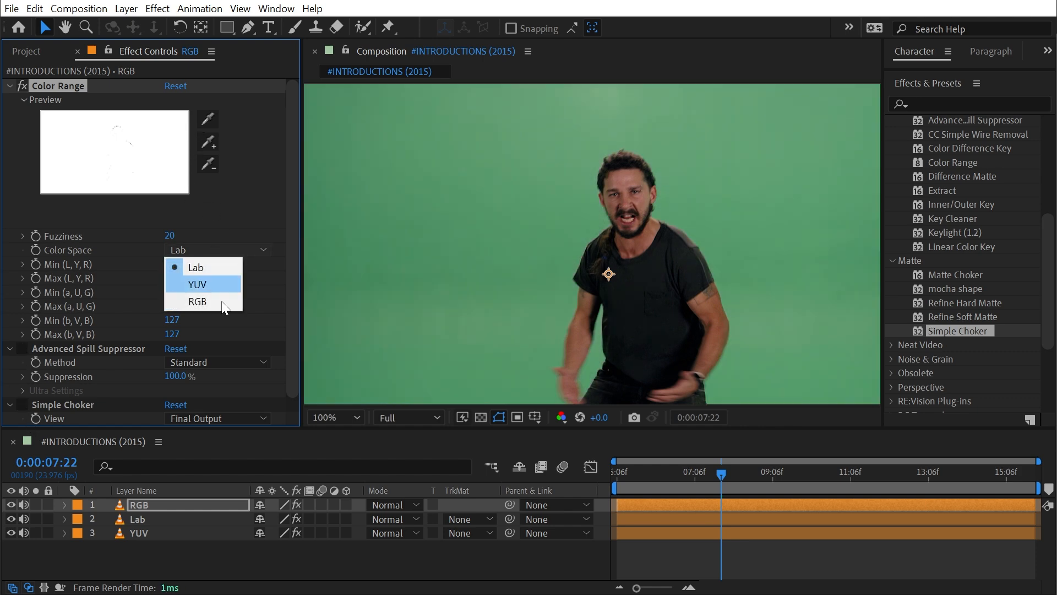
left_click(197, 301)
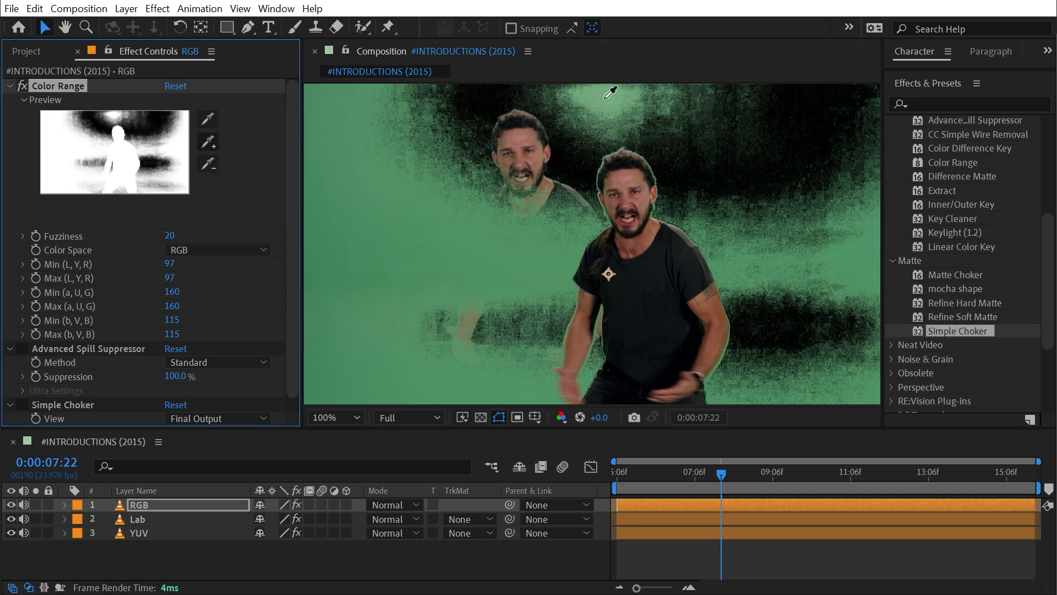
left_click(611, 92)
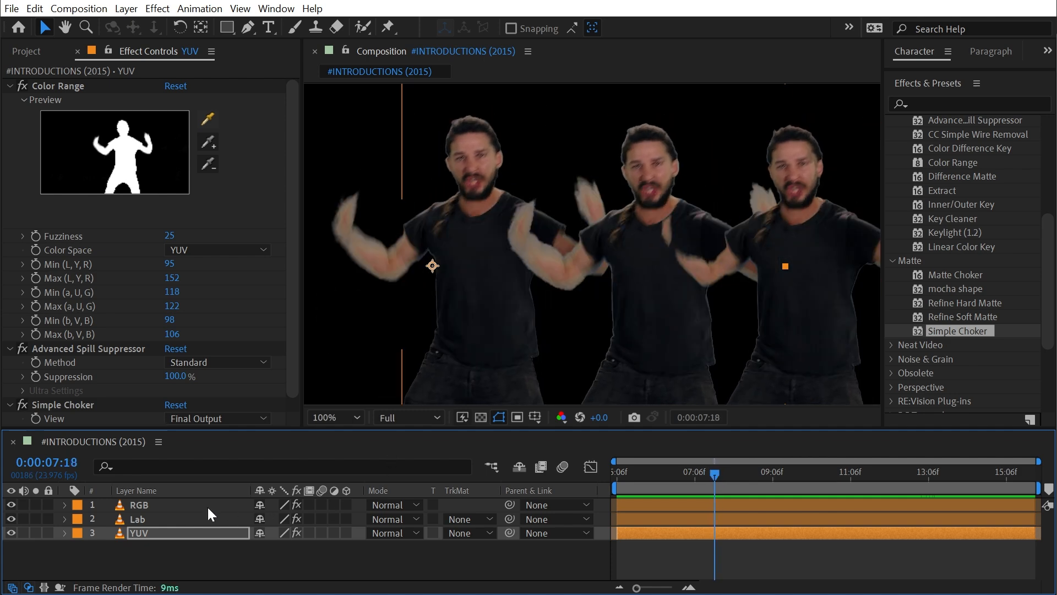
left_click(139, 504)
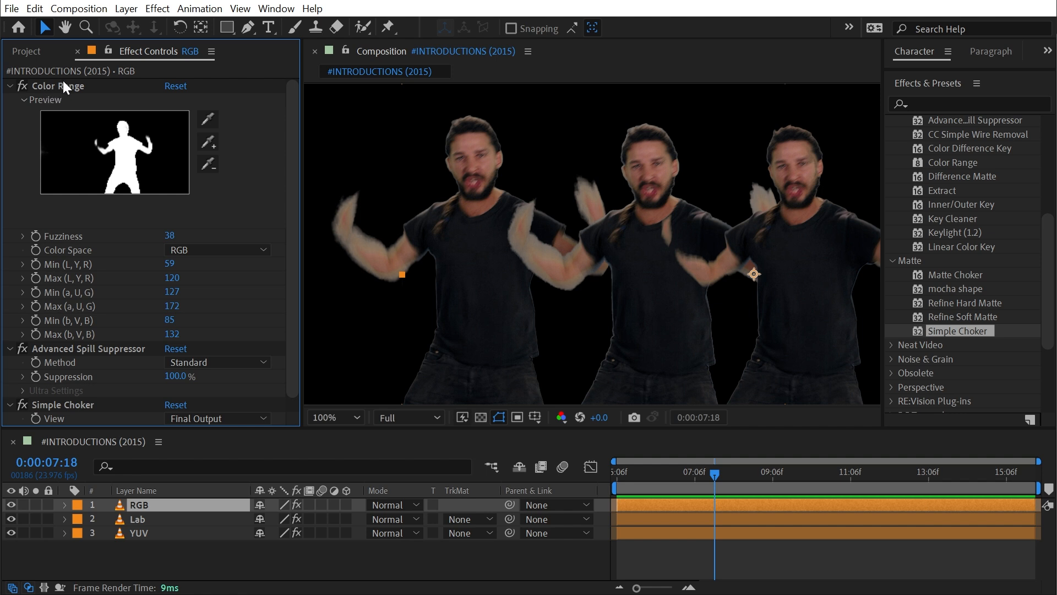
mouse_move(160, 526)
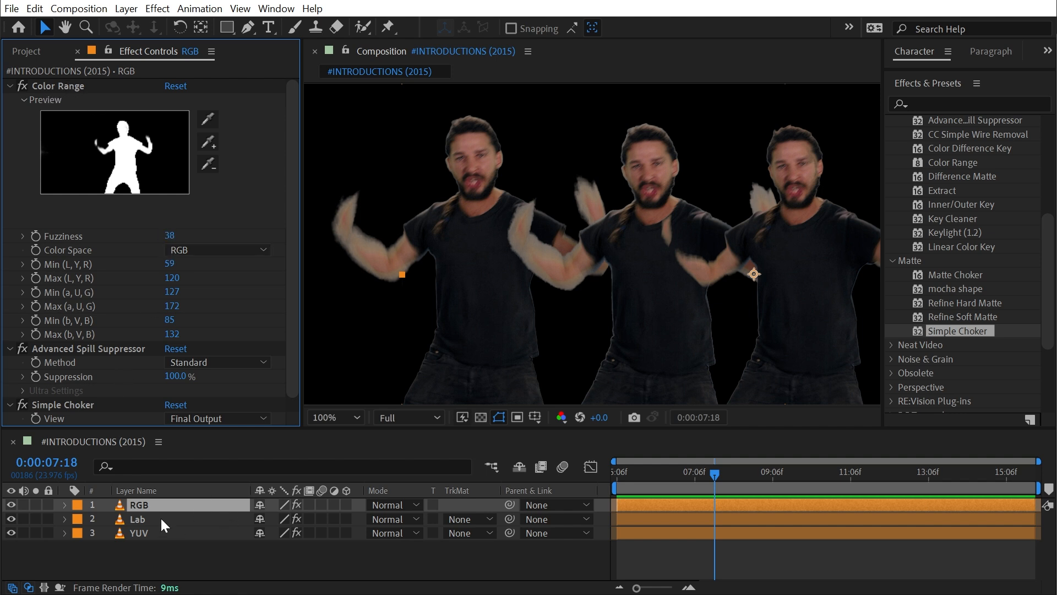